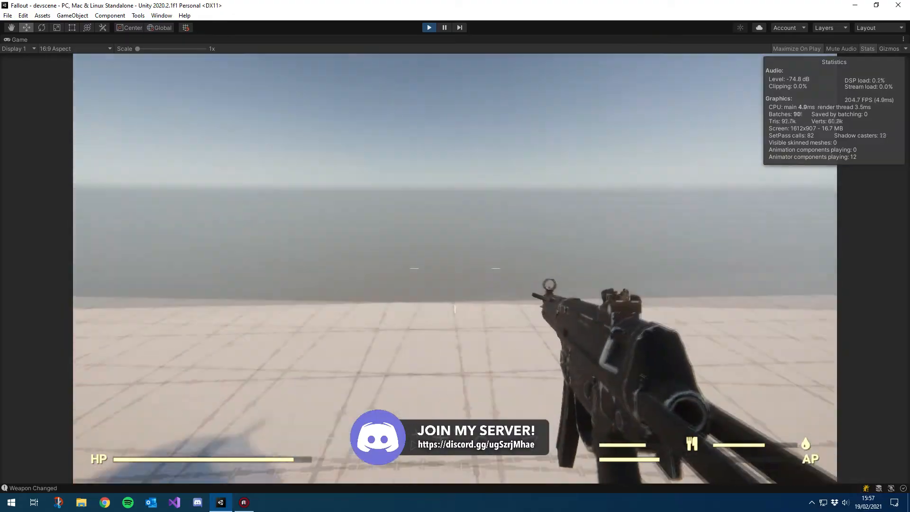
Bring up the About Unity window showing version 2020.2.1f1
{"action": "left_click", "coordinate": [208, 15]}
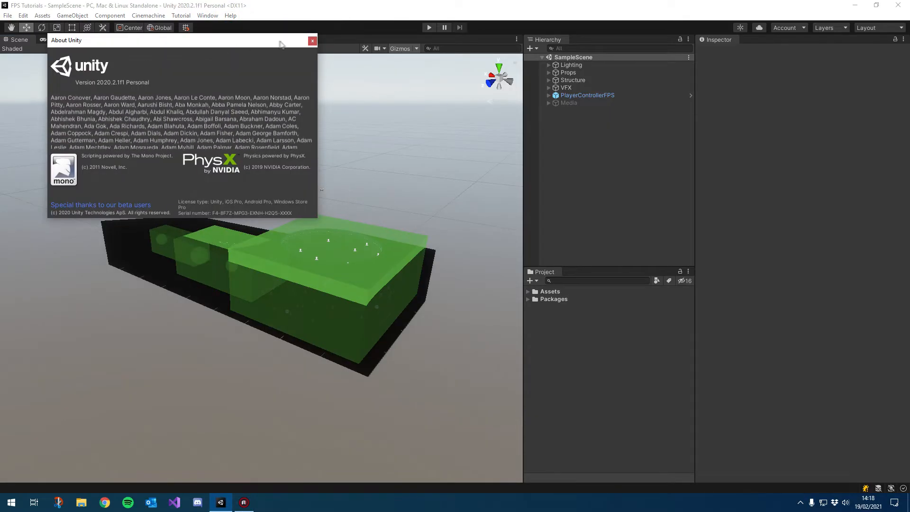
Close About Unity and bring up the Package Manager listing installed packages (Cinemachine 2.6.3 shown)
{"action": "left_click", "coordinate": [312, 41]}
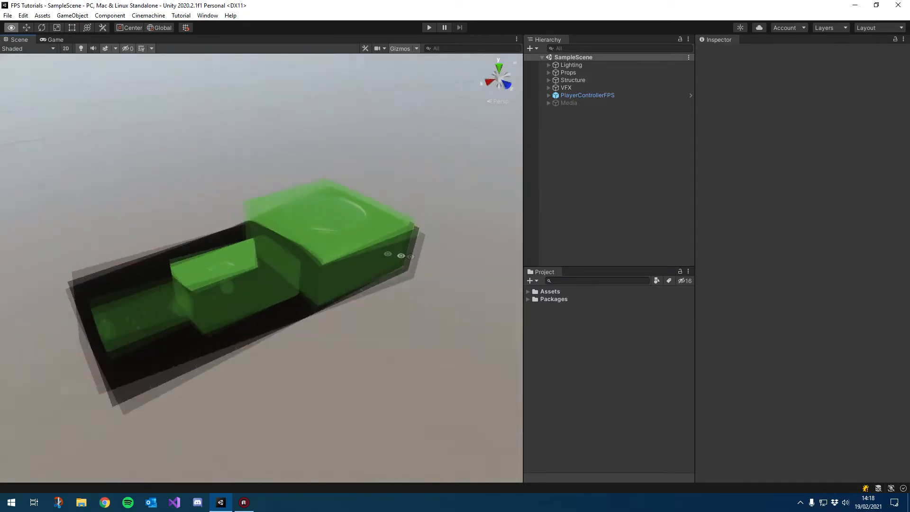
{"action": "left_click", "coordinate": [230, 15]}
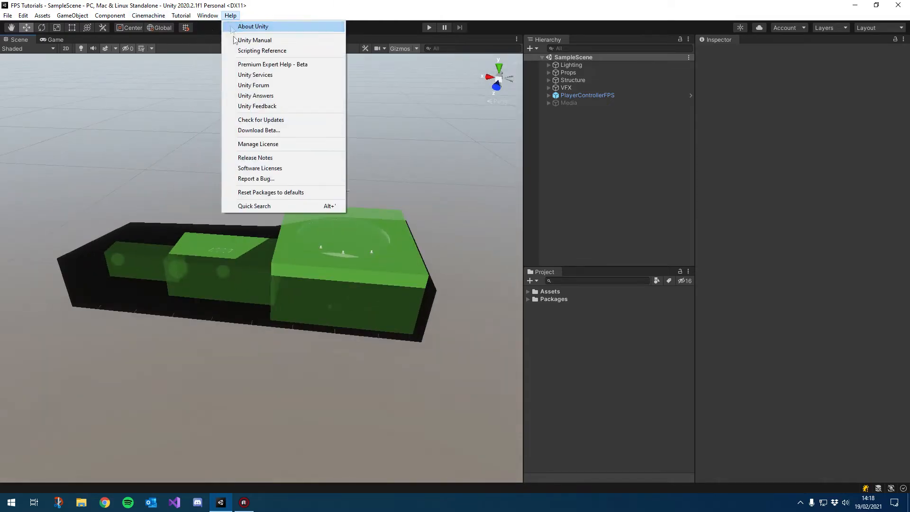
{"action": "left_click", "coordinate": [208, 15]}
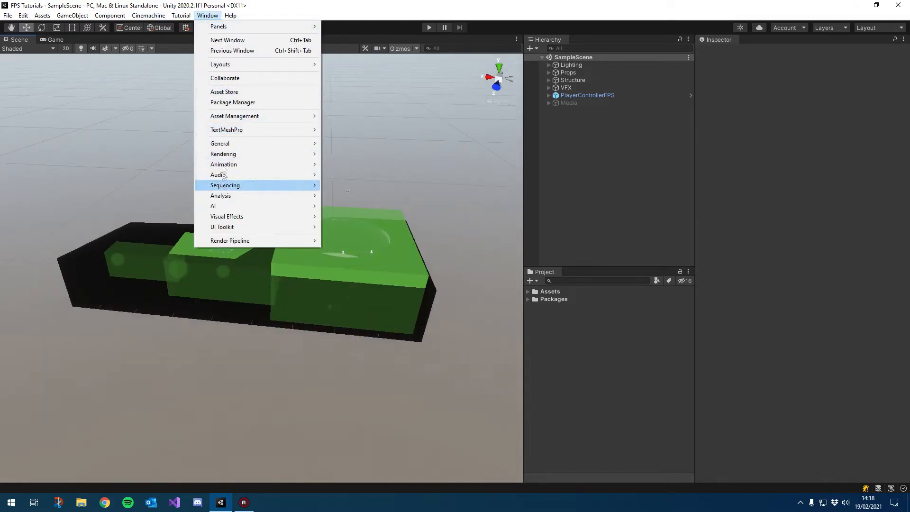
{"action": "left_click", "coordinate": [232, 103]}
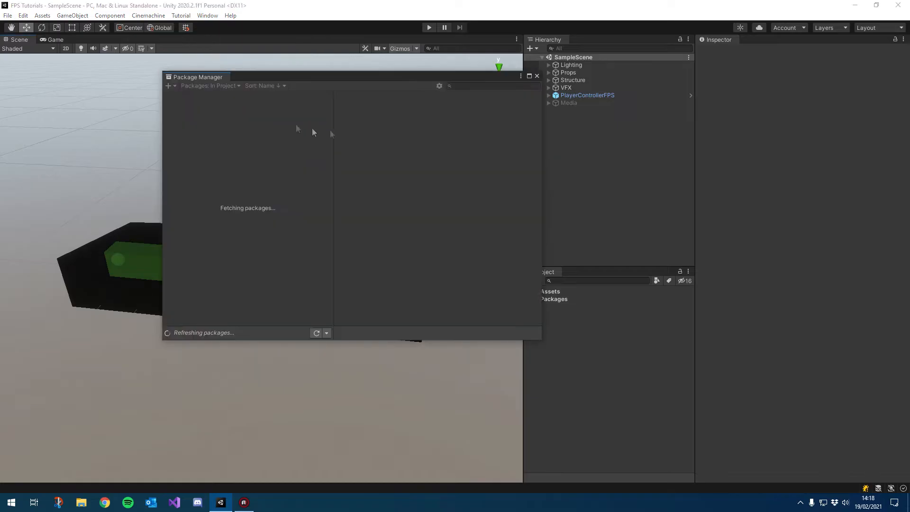
{"action": "left_click", "coordinate": [208, 15]}
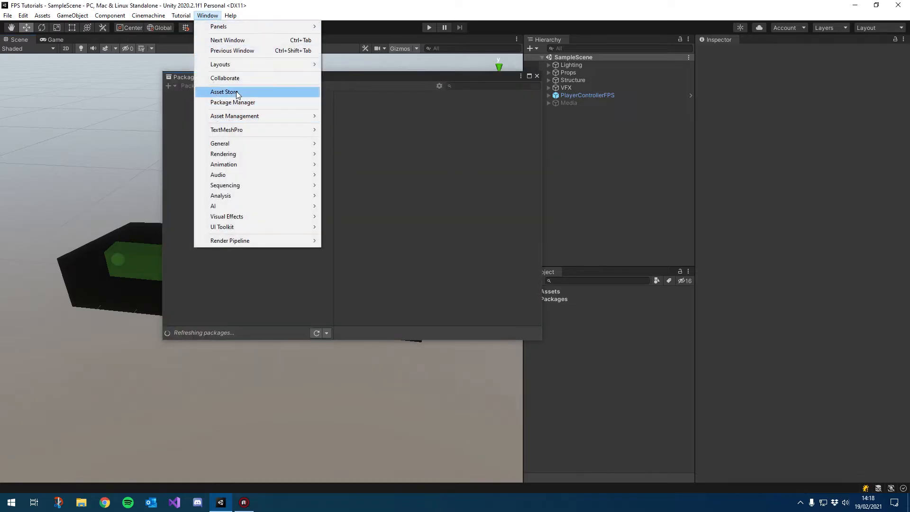
{"action": "left_click", "coordinate": [224, 92]}
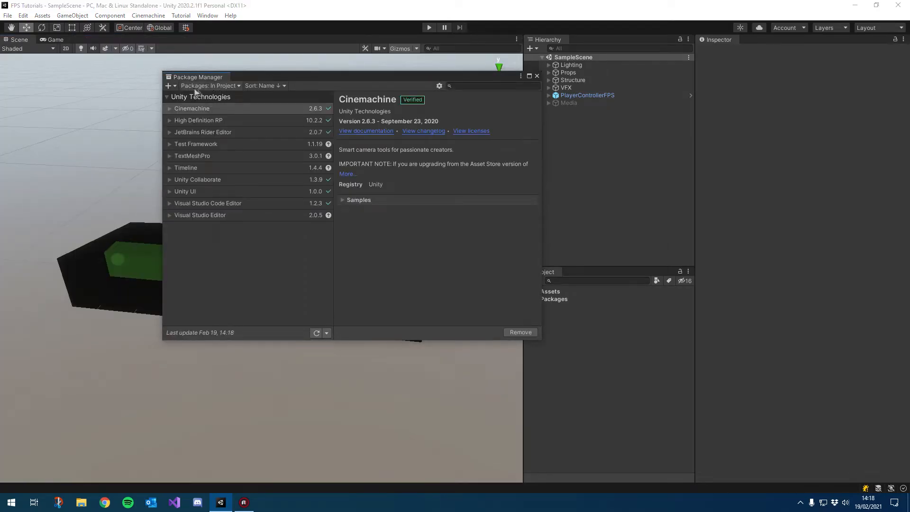
Switch Package Manager to Unity Registry and search 'in' for the Input System package
{"action": "left_click", "coordinate": [210, 86]}
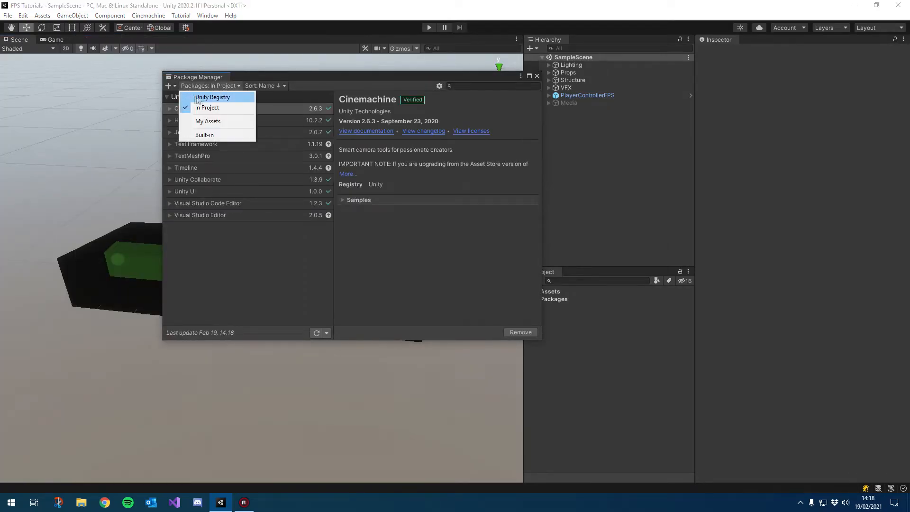
{"action": "left_click", "coordinate": [212, 96]}
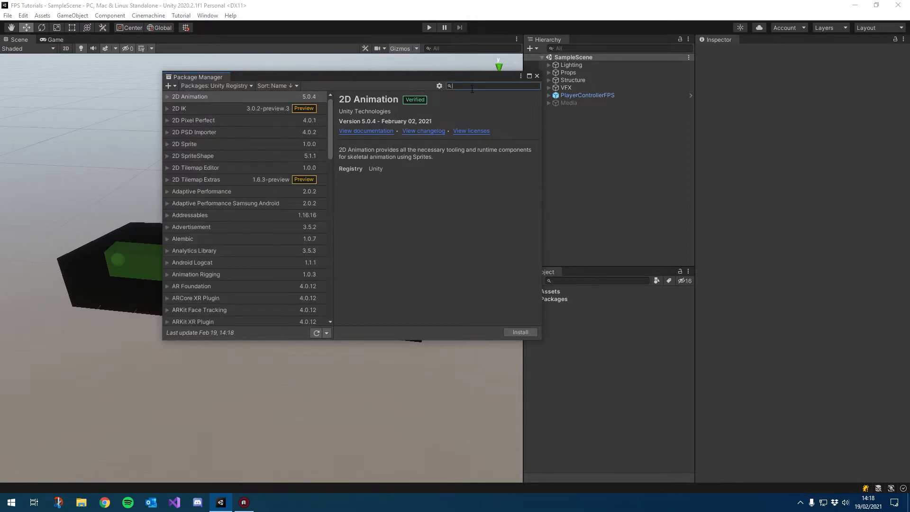
{"action": "type", "text": "input"}
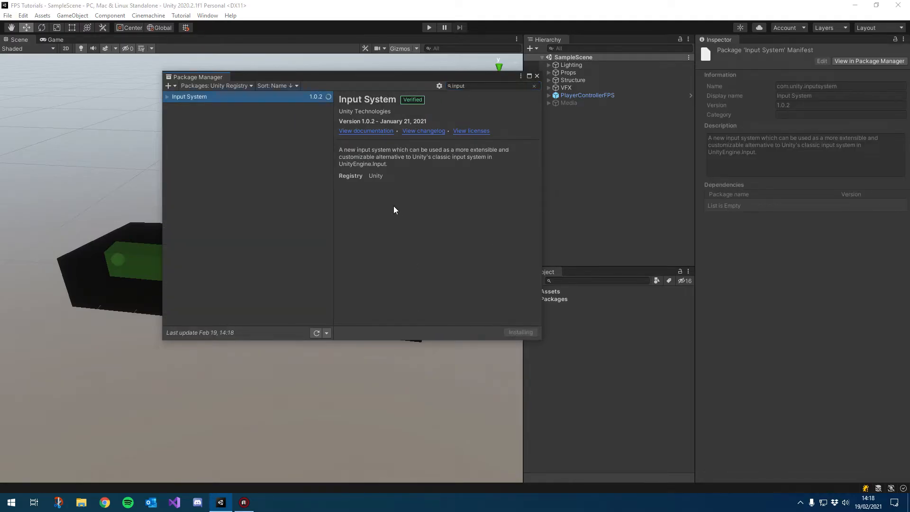
{"action": "mouse_move", "coordinate": [237, 106]}
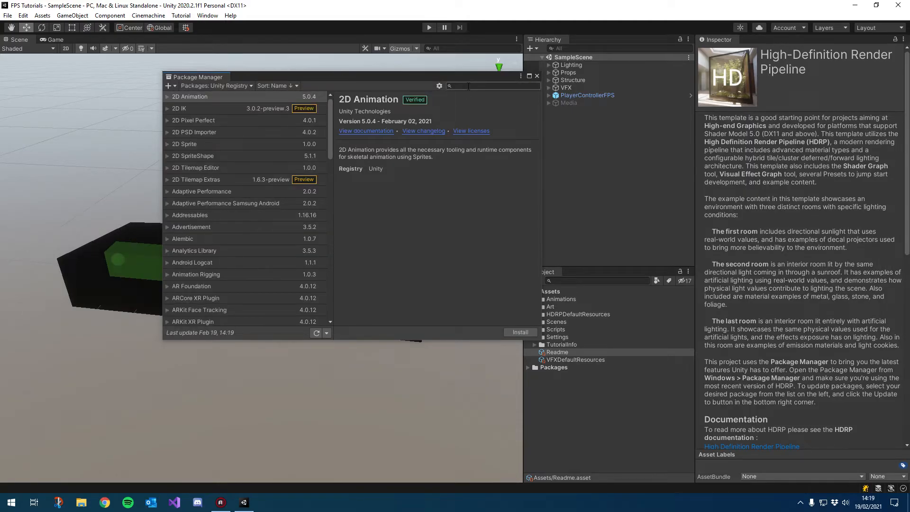
Search 'prob', install ProBuilder 4.4.0, then close the Package Manager
{"action": "type", "text": "probuilder"}
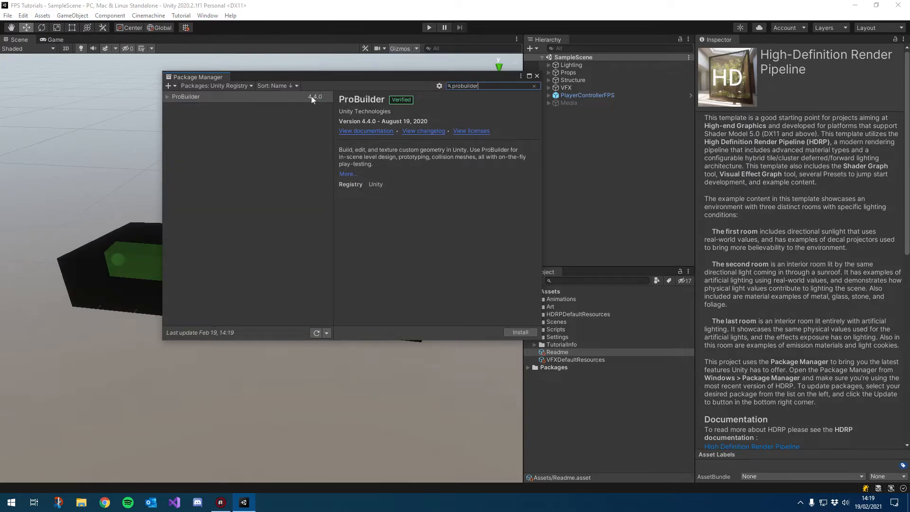
{"action": "left_click", "coordinate": [186, 97]}
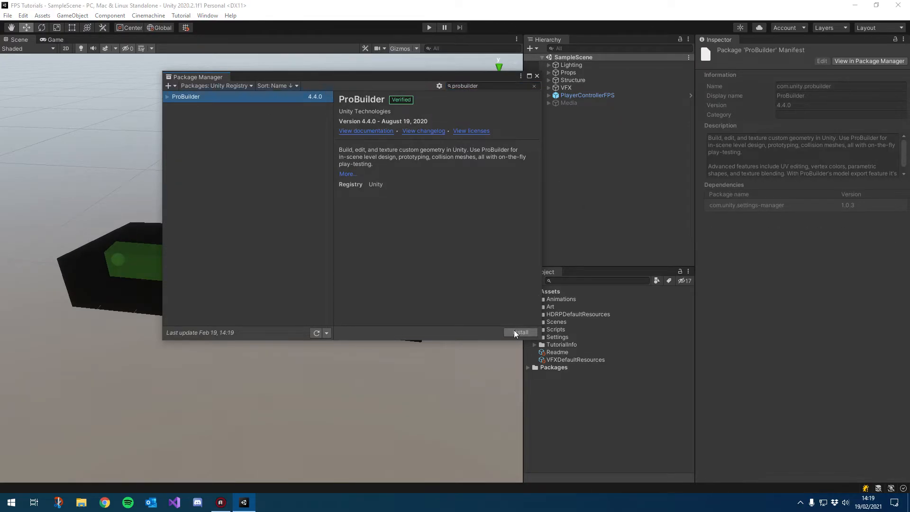
{"action": "left_click", "coordinate": [519, 332]}
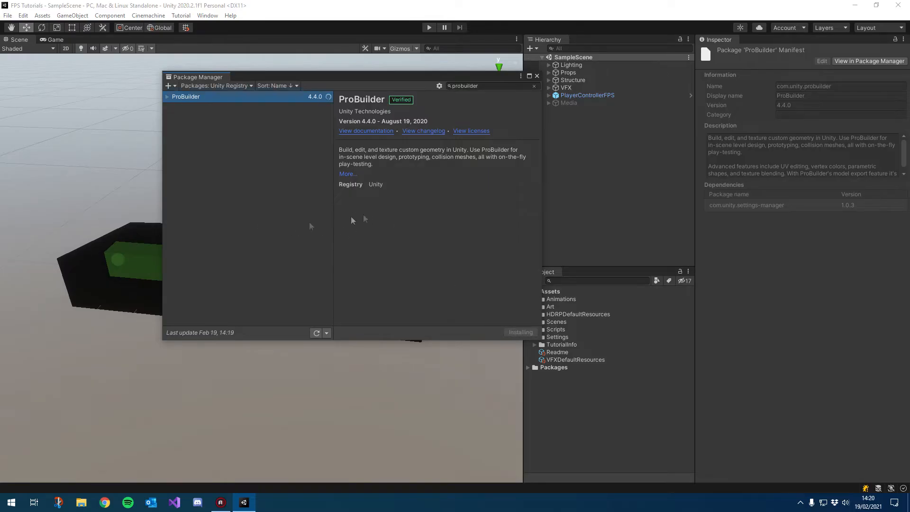
{"action": "mouse_move", "coordinate": [238, 108]}
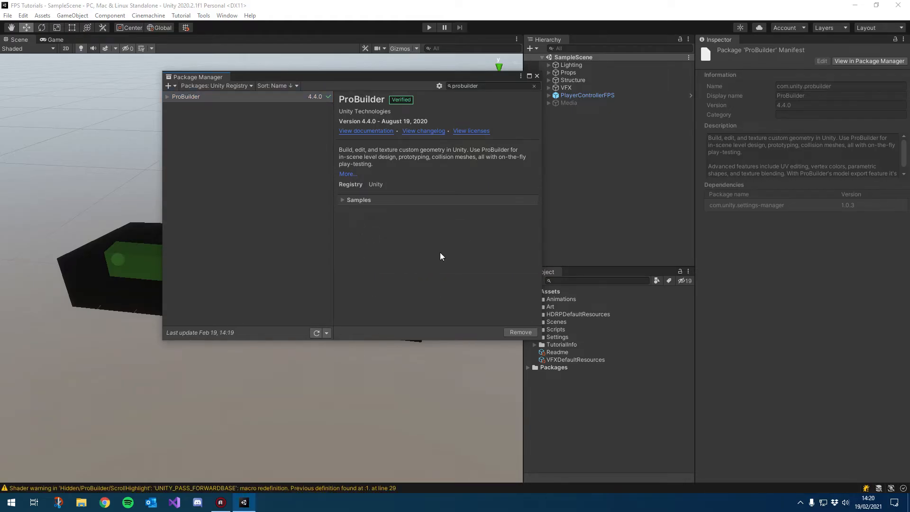
{"action": "left_click", "coordinate": [536, 76]}
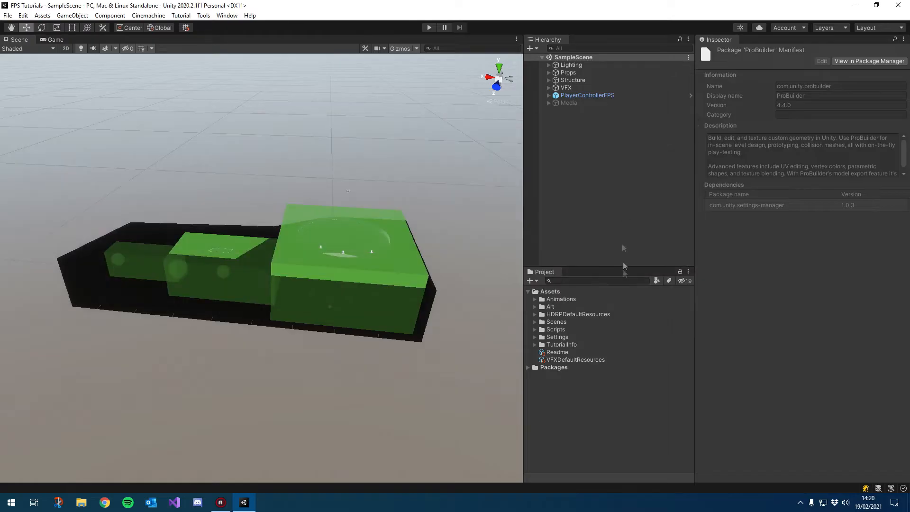
Delete the template Readme assets and select the sample scripts for removal
{"action": "left_click", "coordinate": [587, 95]}
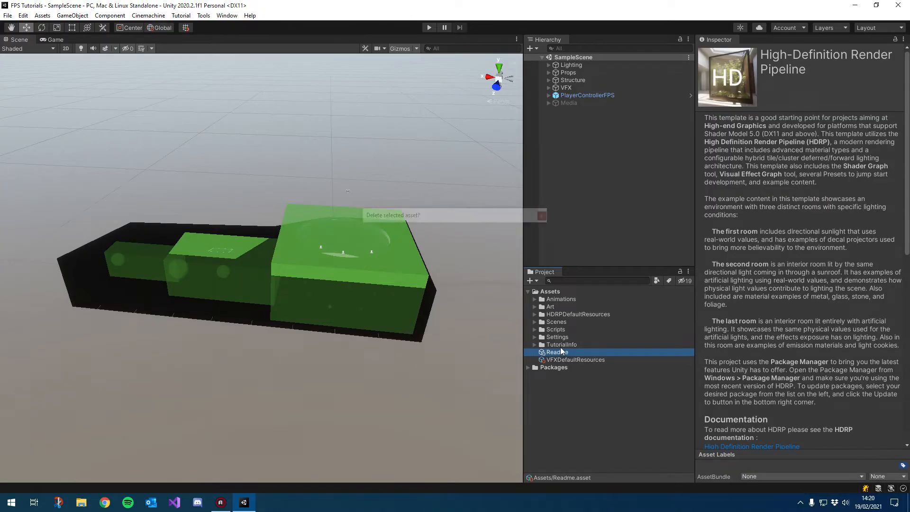
{"action": "left_click", "coordinate": [541, 216]}
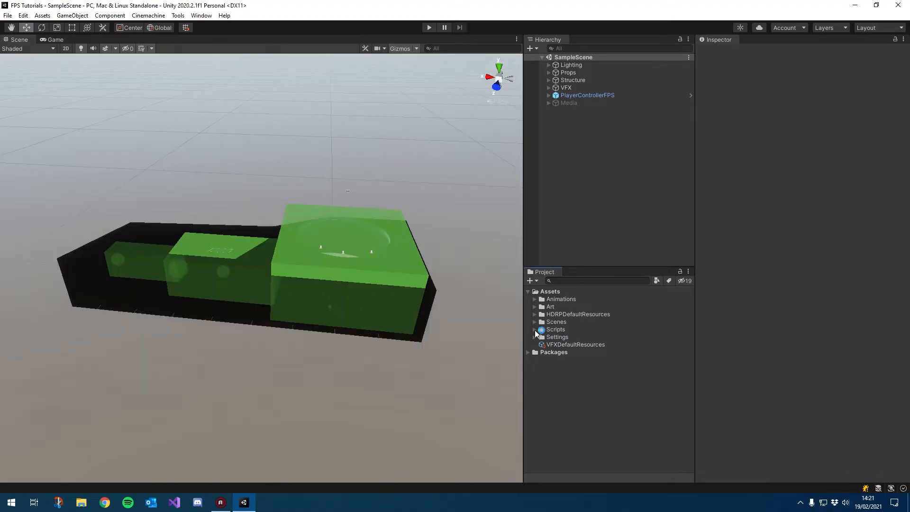
{"action": "left_click", "coordinate": [534, 329]}
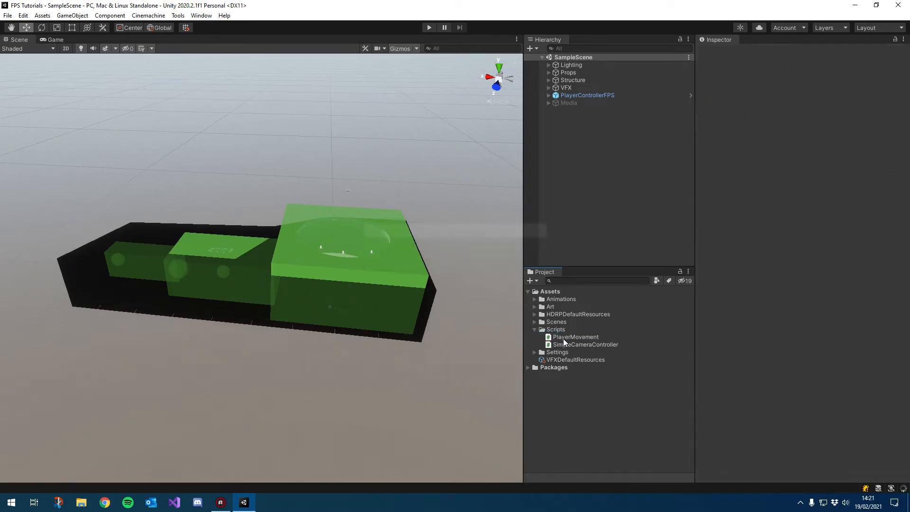
{"action": "left_click", "coordinate": [587, 345]}
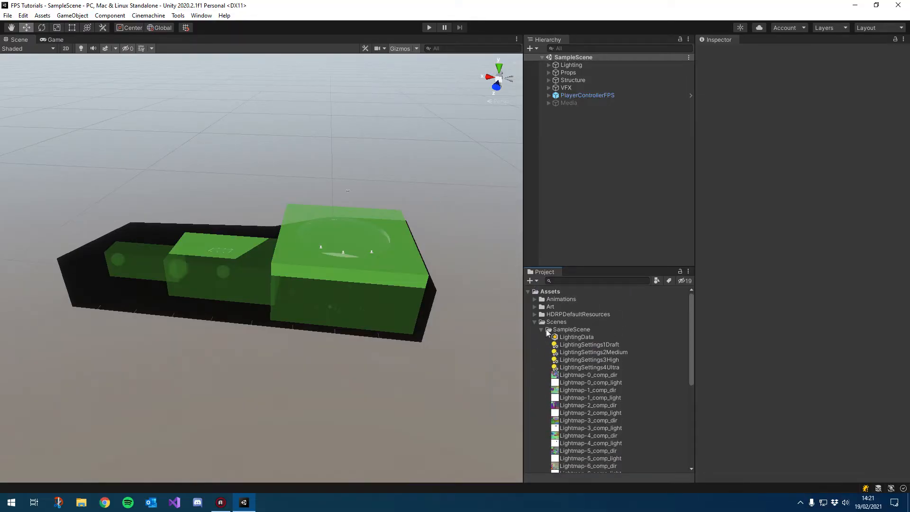
{"action": "left_click", "coordinate": [542, 329]}
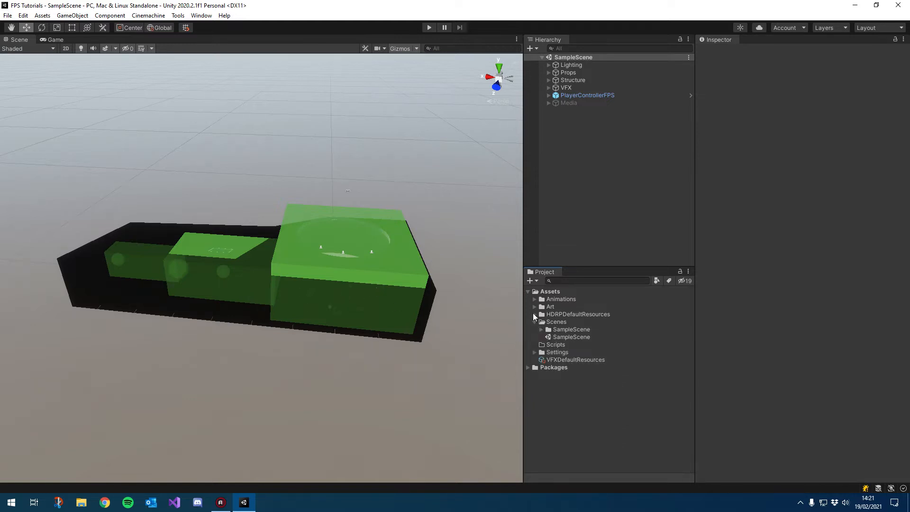
Delete the Art subfolders (Materials, Meshes, Particles, Textures) and review the Settings folder
{"action": "left_click", "coordinate": [534, 307]}
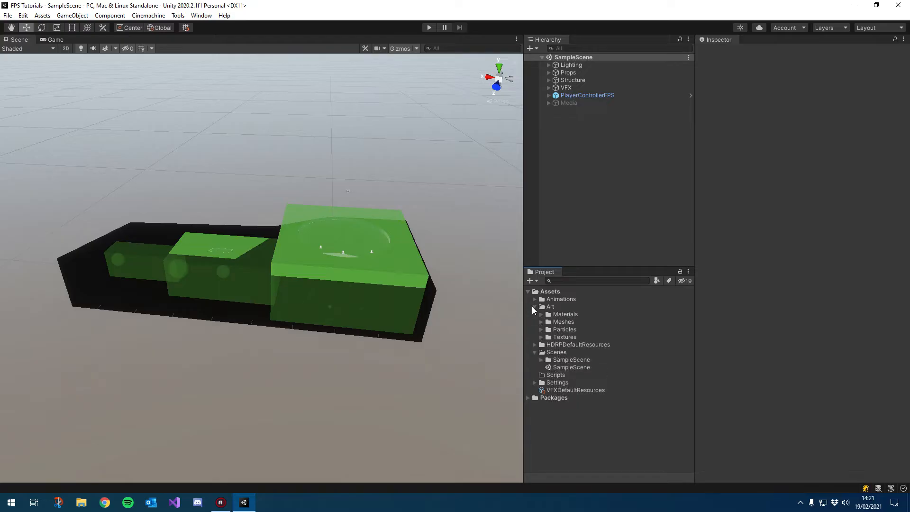
{"action": "left_click", "coordinate": [551, 306]}
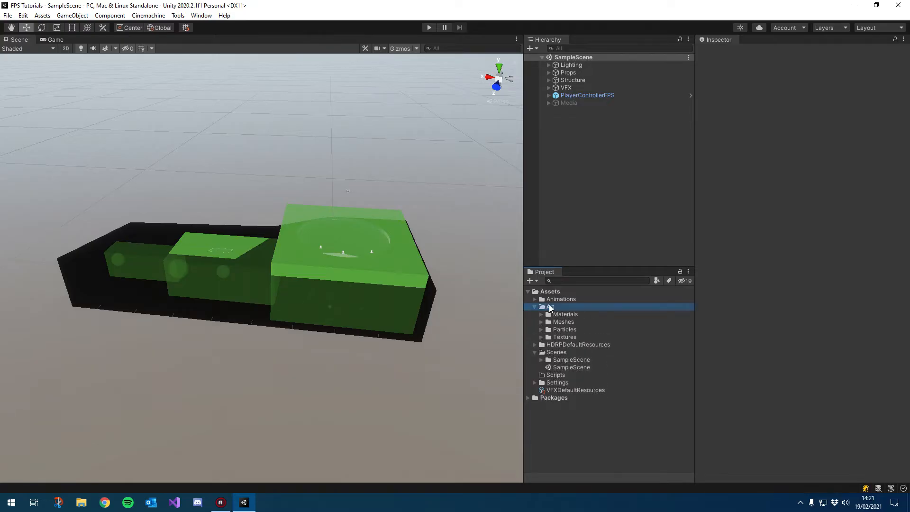
{"action": "left_click", "coordinate": [565, 314]}
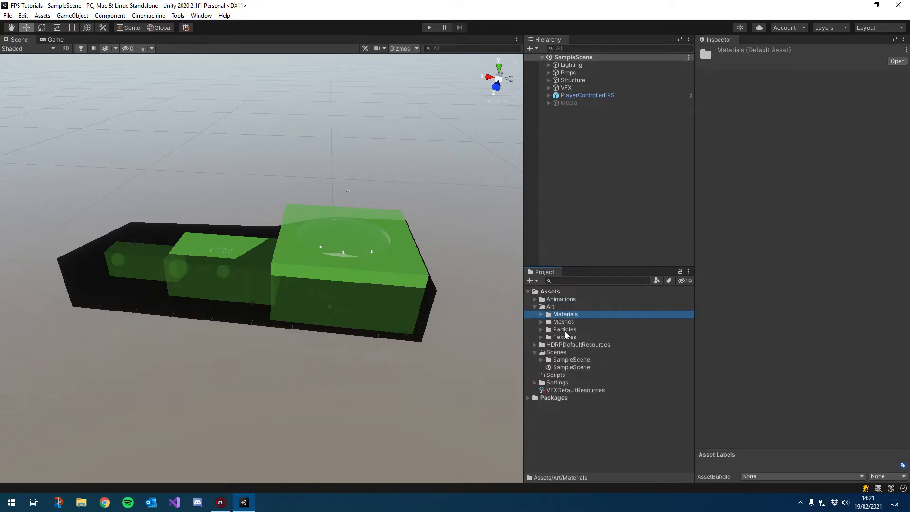
{"action": "key", "text": "Delete"}
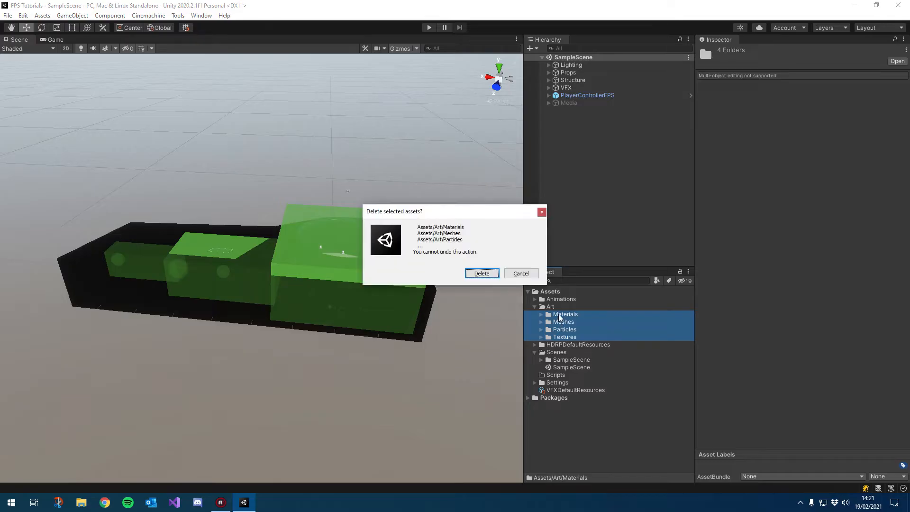
{"action": "left_click", "coordinate": [481, 273]}
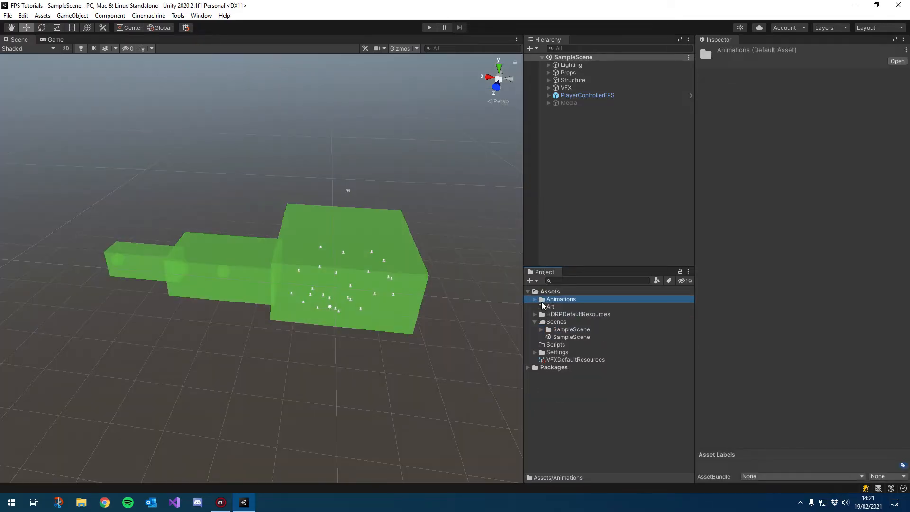
{"action": "left_click", "coordinate": [579, 306]}
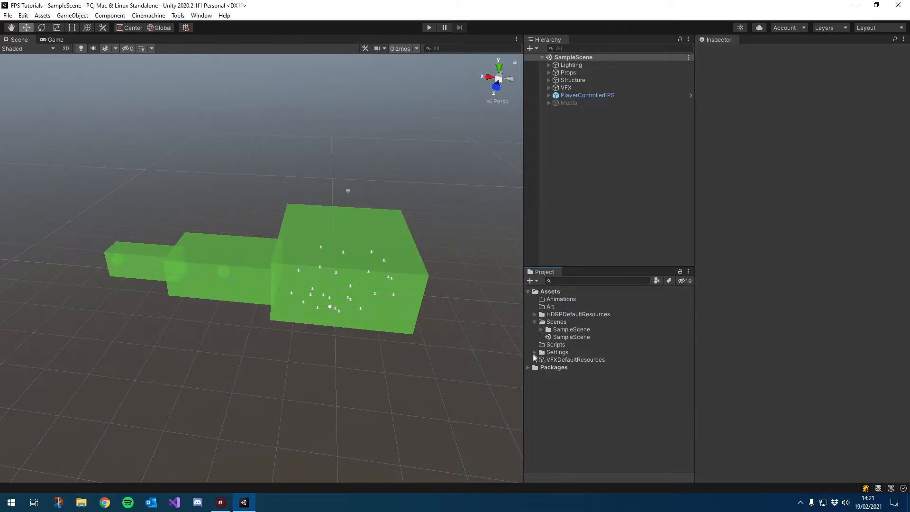
{"action": "left_click", "coordinate": [534, 353]}
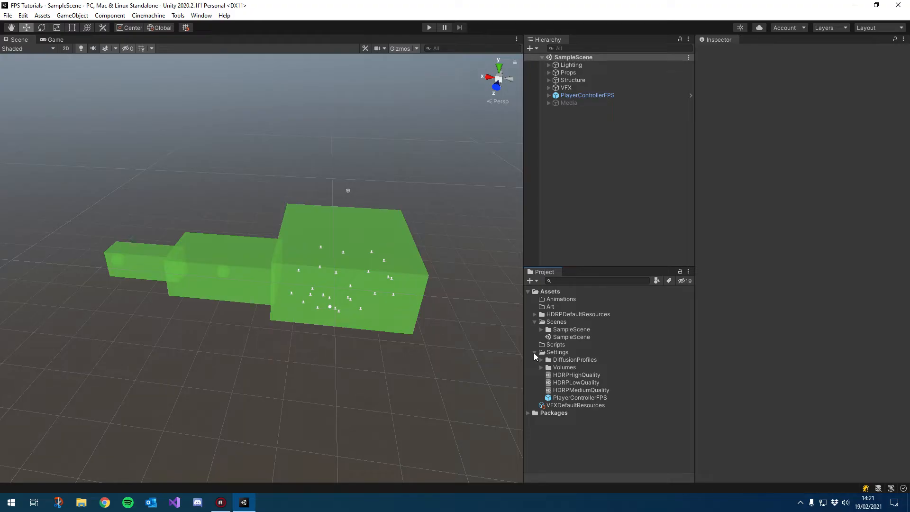
{"action": "left_click", "coordinate": [534, 353]}
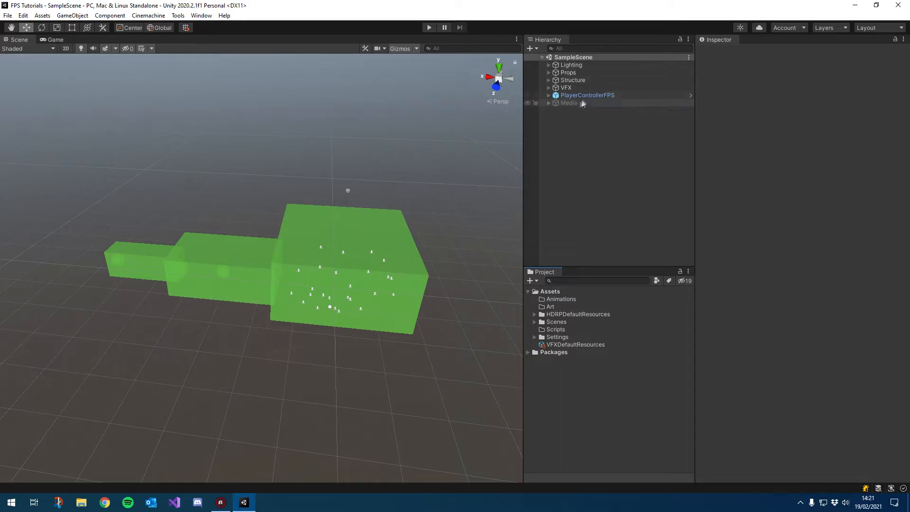
Select Props, Structure, VFX, PlayerControllerFPS, Media and Lighting for removal, keeping Directional Light Sun
{"action": "left_click", "coordinate": [569, 102]}
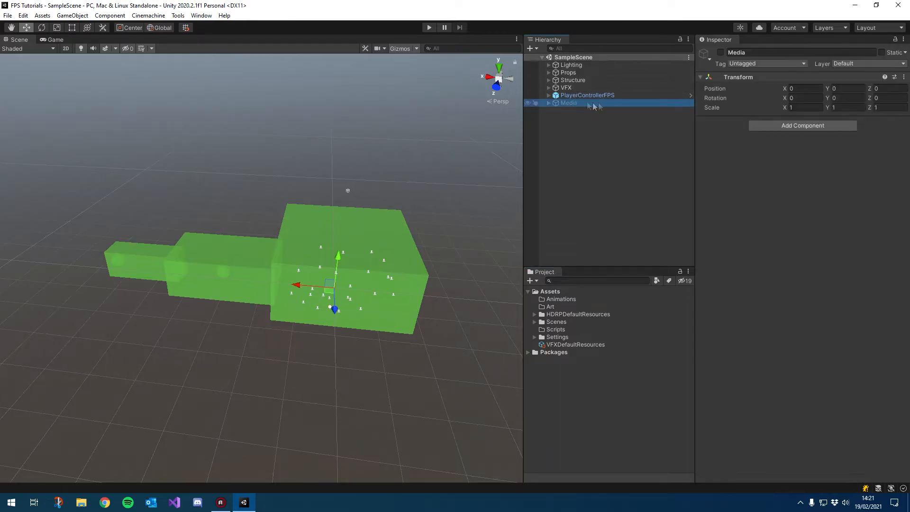
{"action": "left_click", "coordinate": [588, 94]}
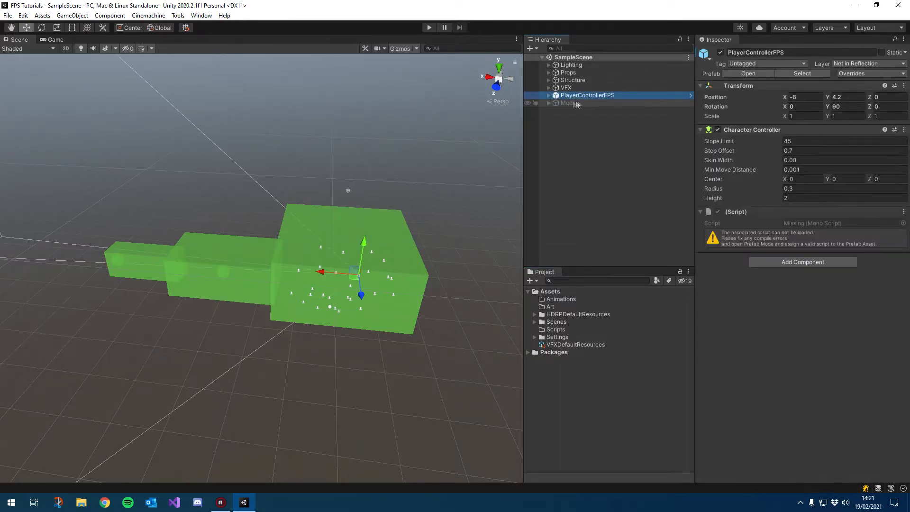
{"action": "left_click", "coordinate": [568, 73]}
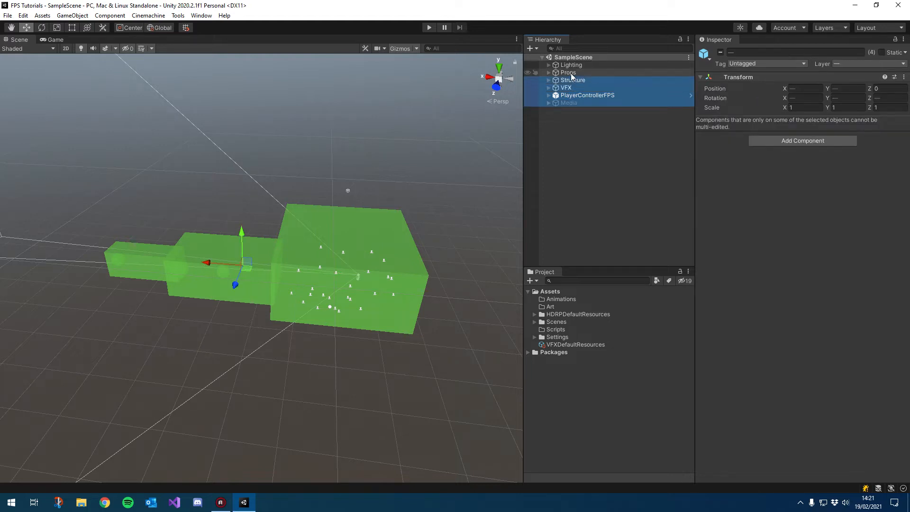
{"action": "left_click", "coordinate": [568, 73]}
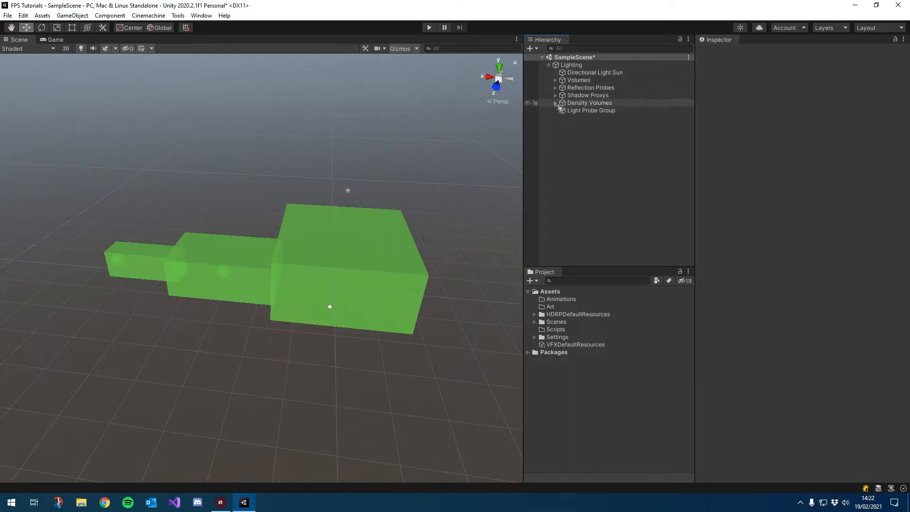
{"action": "left_click", "coordinate": [595, 72]}
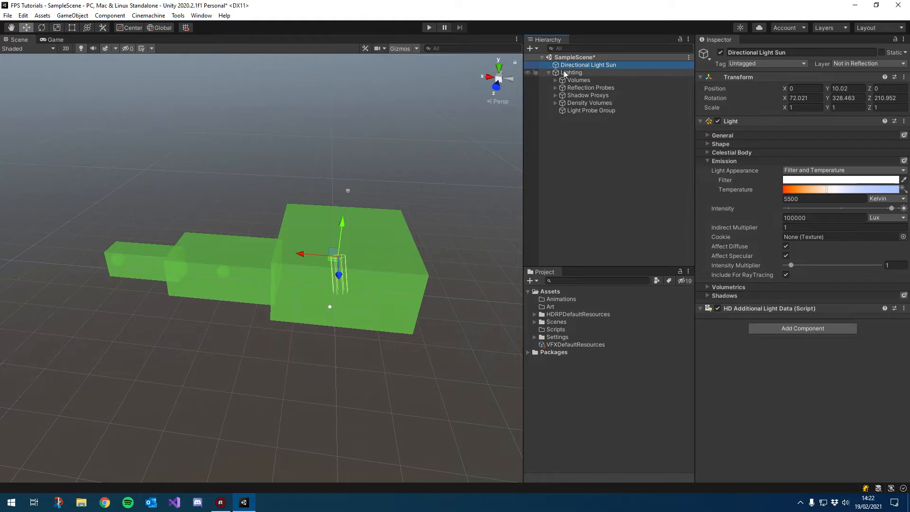
{"action": "left_click", "coordinate": [571, 73]}
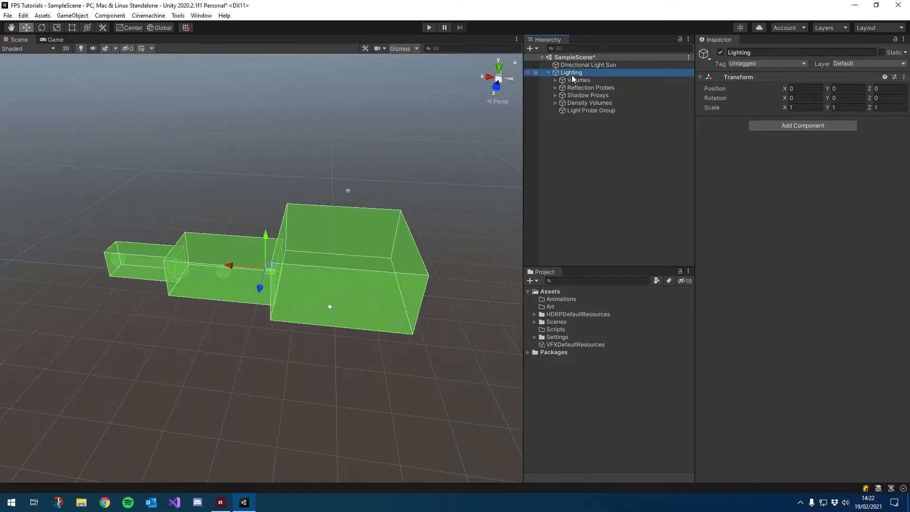
{"action": "left_click", "coordinate": [589, 64]}
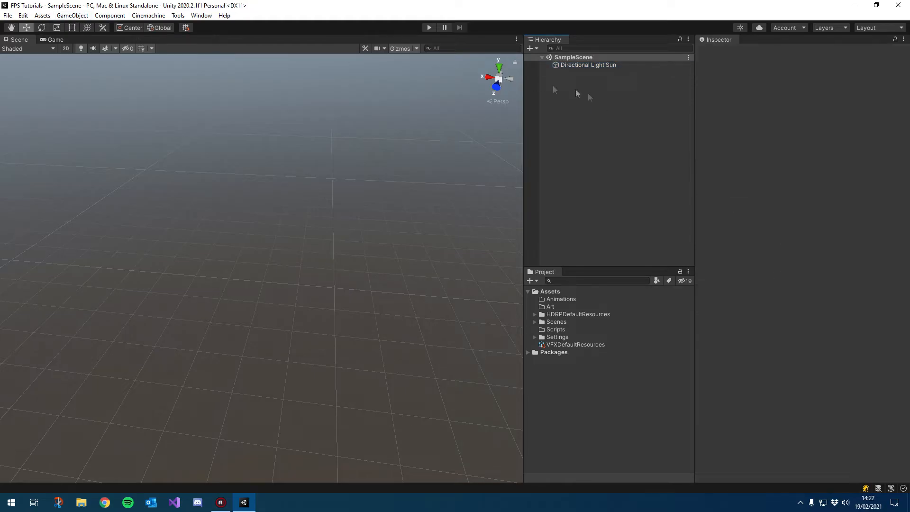
Add a Cube and a Camera to the emptied SampleScene
{"action": "left_click", "coordinate": [73, 16]}
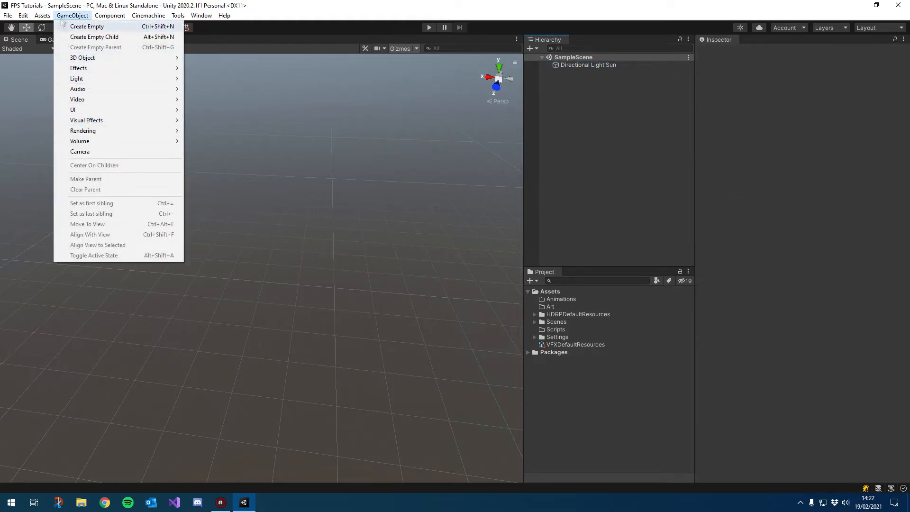
{"action": "mouse_move", "coordinate": [95, 98]}
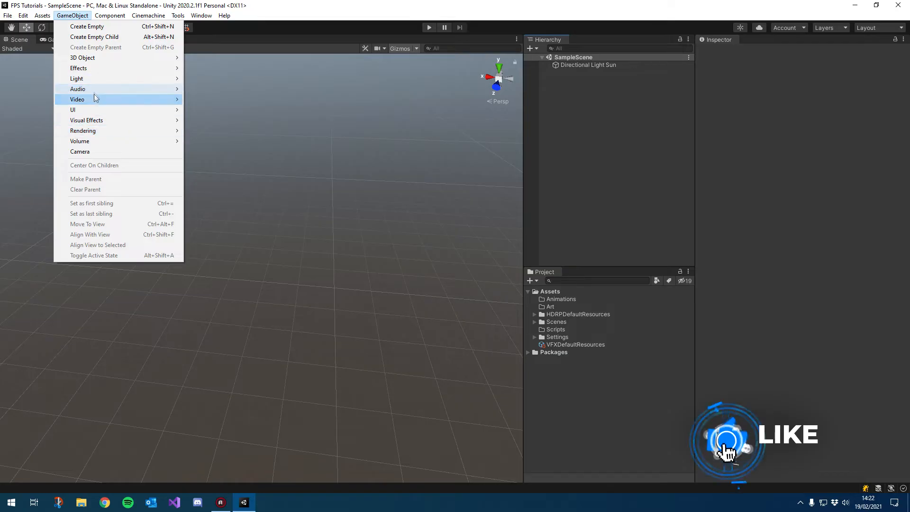
{"action": "left_click", "coordinate": [82, 58]}
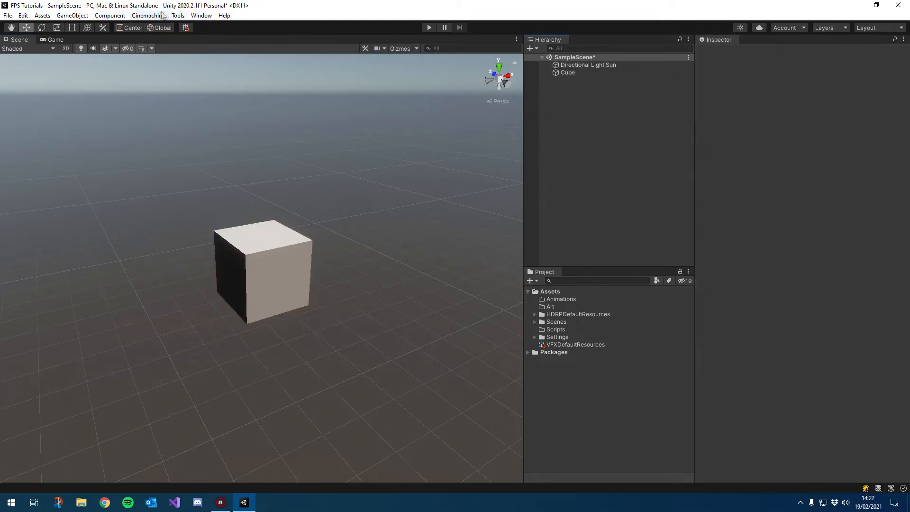
{"action": "right_click", "coordinate": [552, 153]}
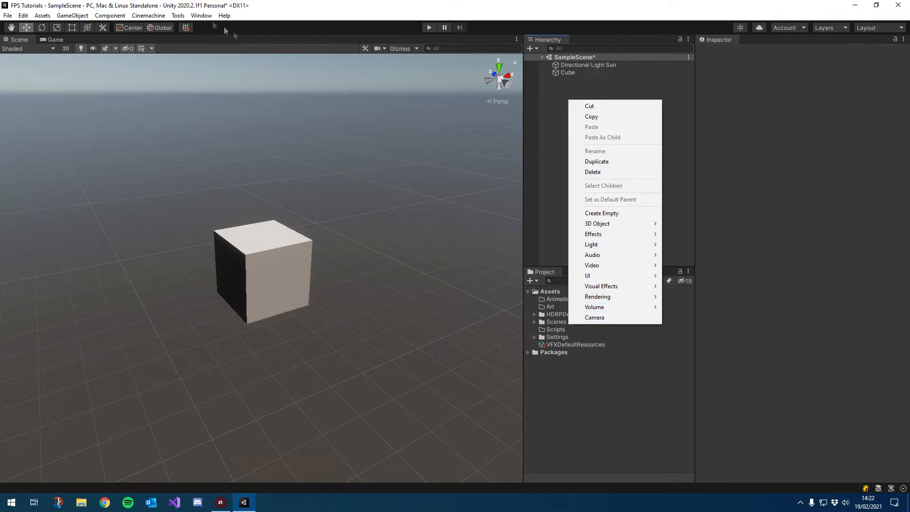
{"action": "left_click", "coordinate": [72, 15]}
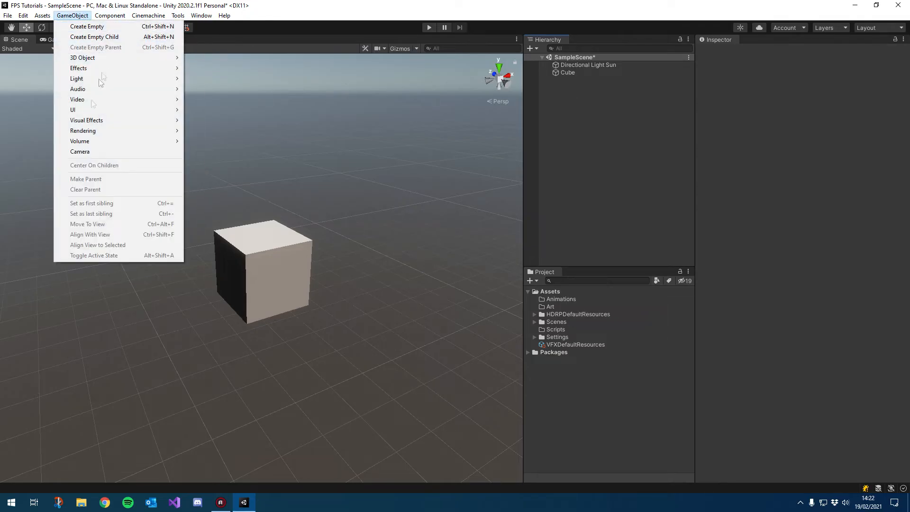
{"action": "mouse_move", "coordinate": [90, 152]}
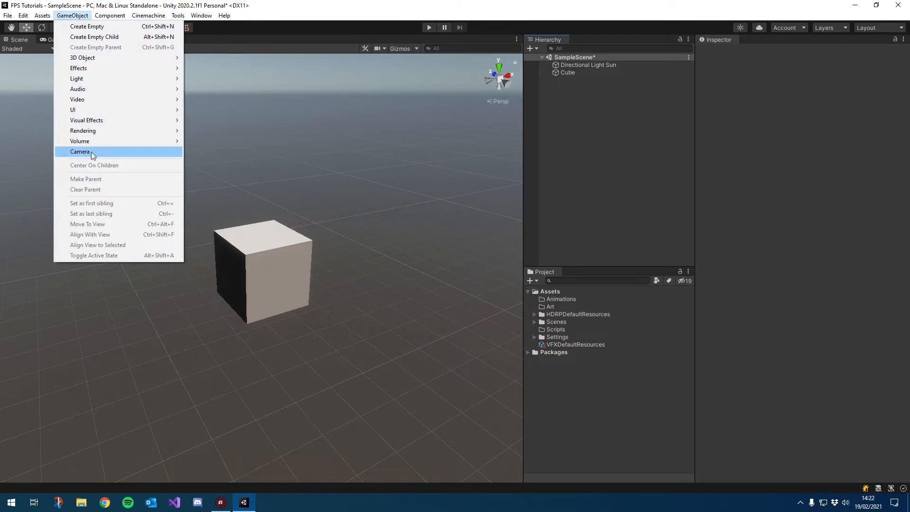
{"action": "left_click", "coordinate": [79, 151]}
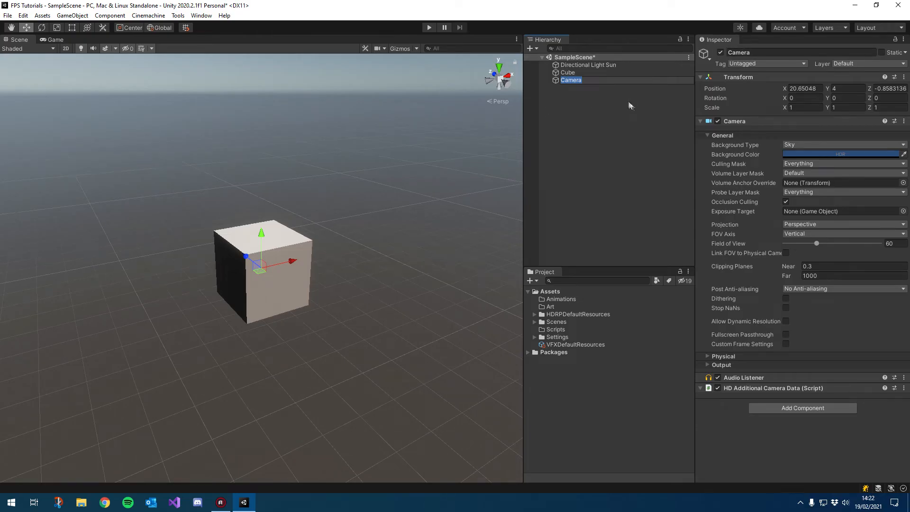
{"action": "left_click", "coordinate": [571, 80]}
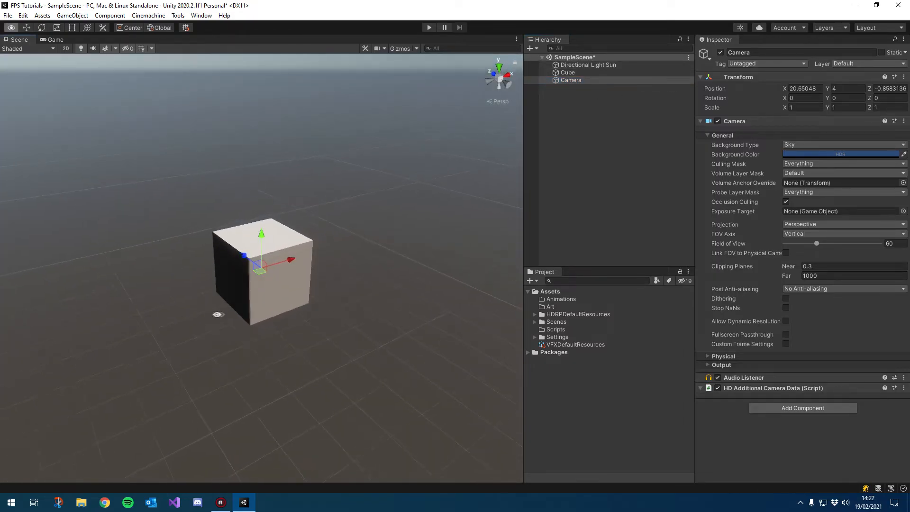
Align the Camera with the scene view so it frames the cube, and preview the shot in Game view
{"action": "left_click", "coordinate": [571, 80]}
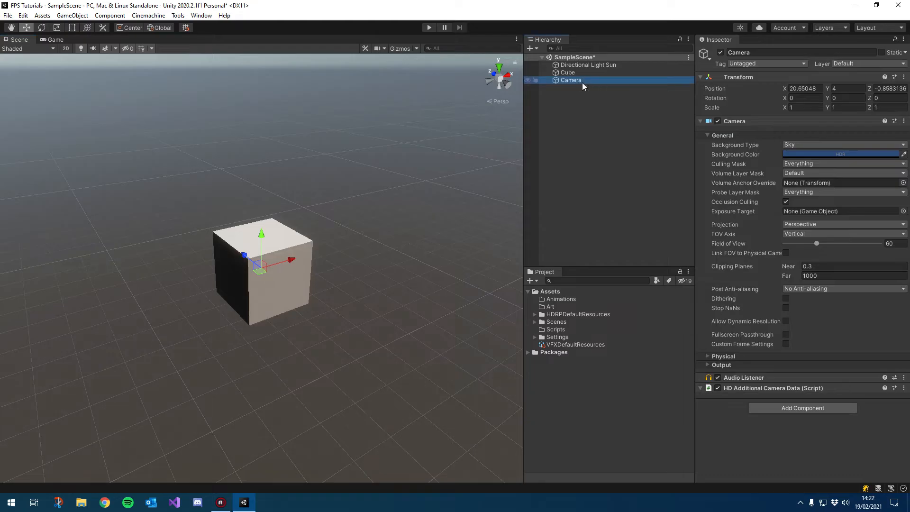
{"action": "left_click", "coordinate": [72, 15]}
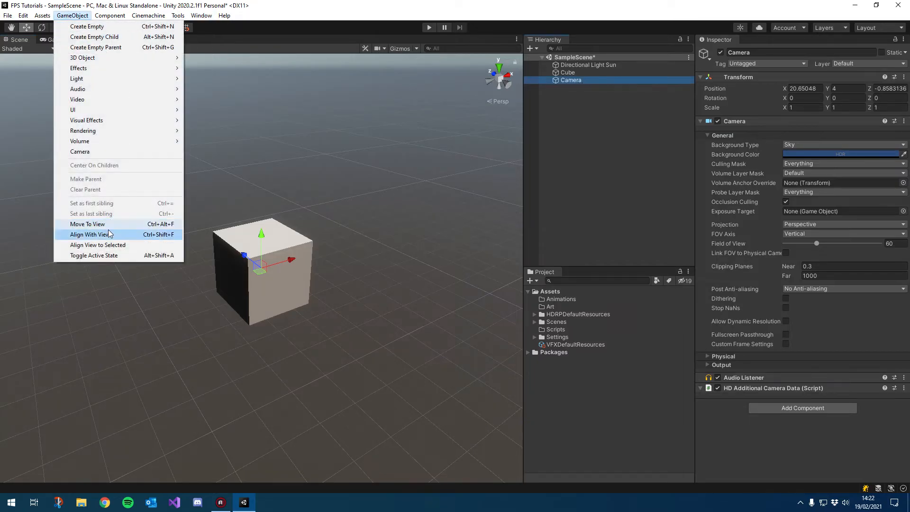
{"action": "mouse_move", "coordinate": [93, 234]}
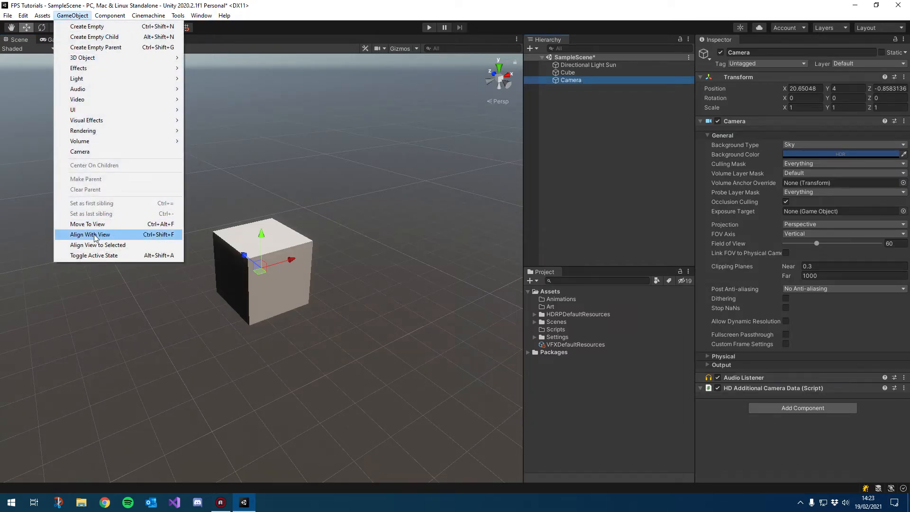
{"action": "left_click", "coordinate": [90, 234]}
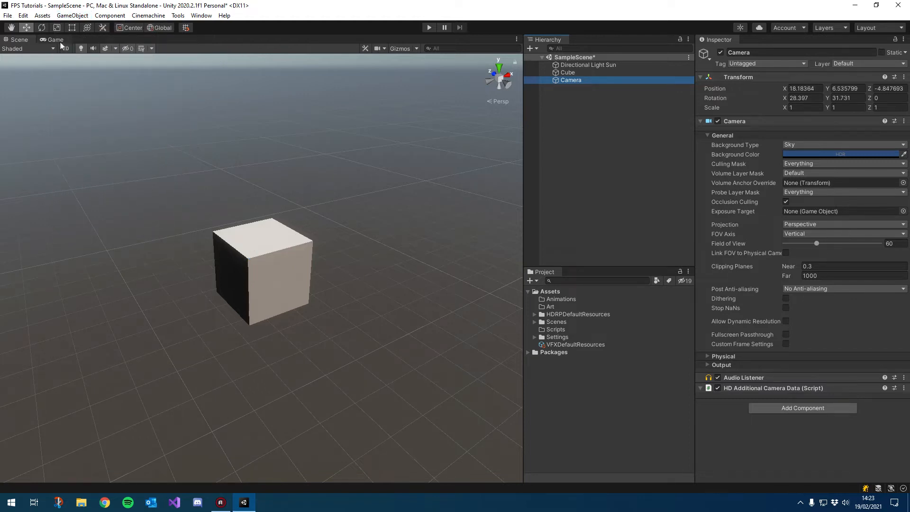
{"action": "left_click", "coordinate": [55, 40]}
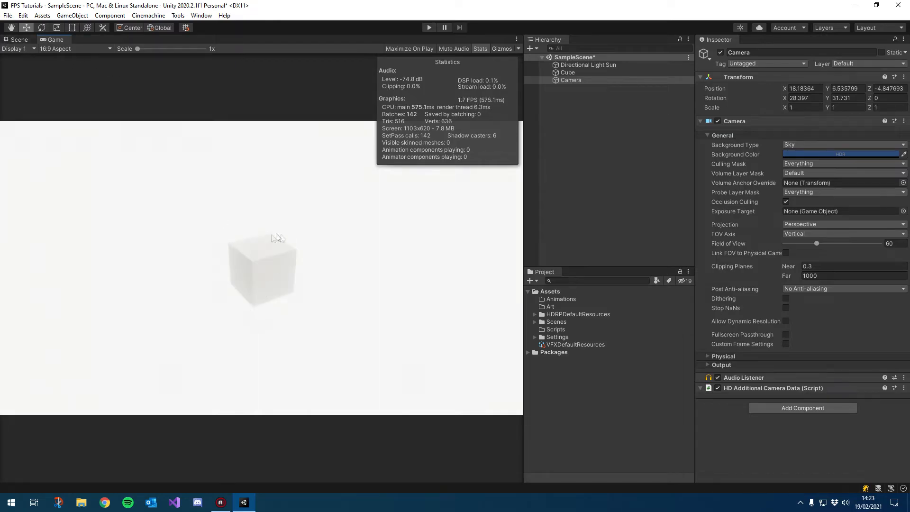
{"action": "left_click", "coordinate": [19, 40]}
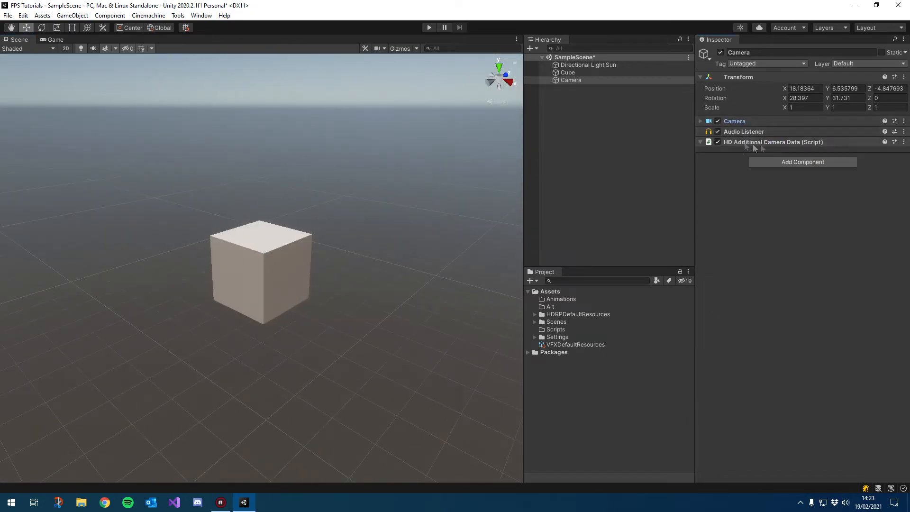
{"action": "left_click", "coordinate": [568, 72]}
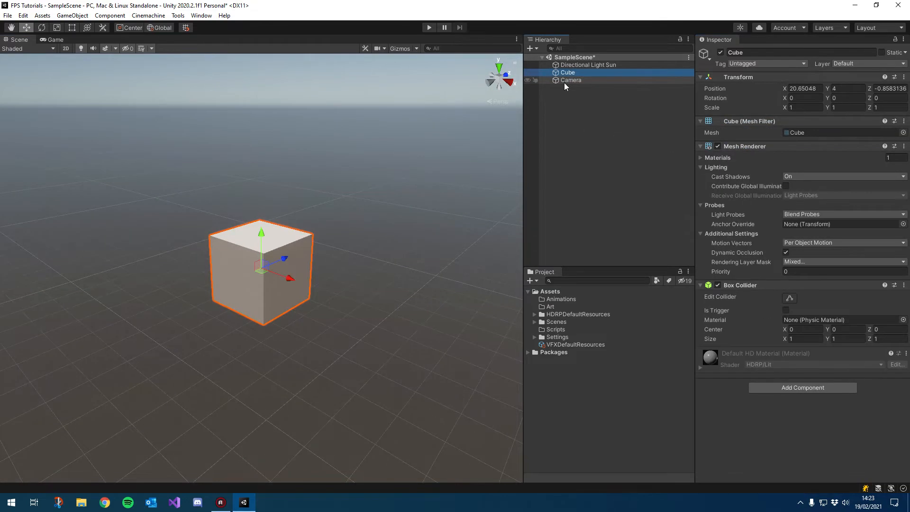
{"action": "left_click", "coordinate": [571, 79]}
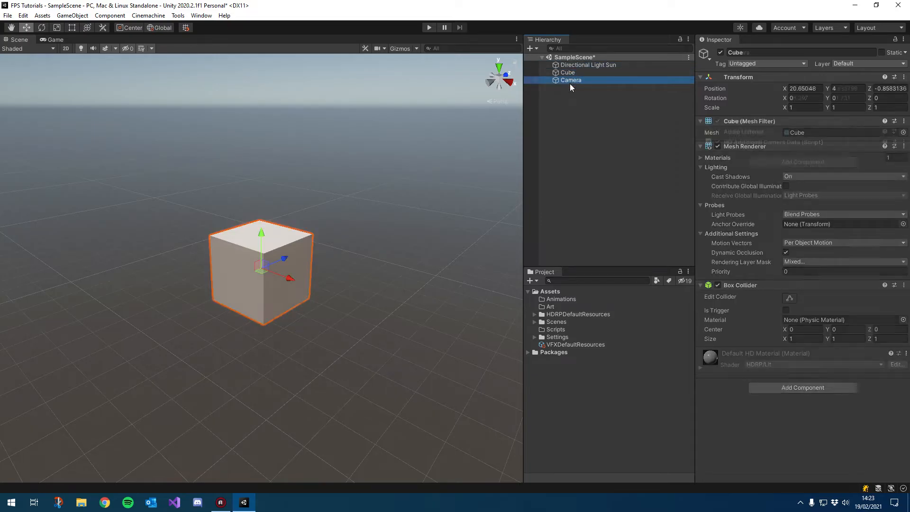
{"action": "left_click", "coordinate": [571, 80]}
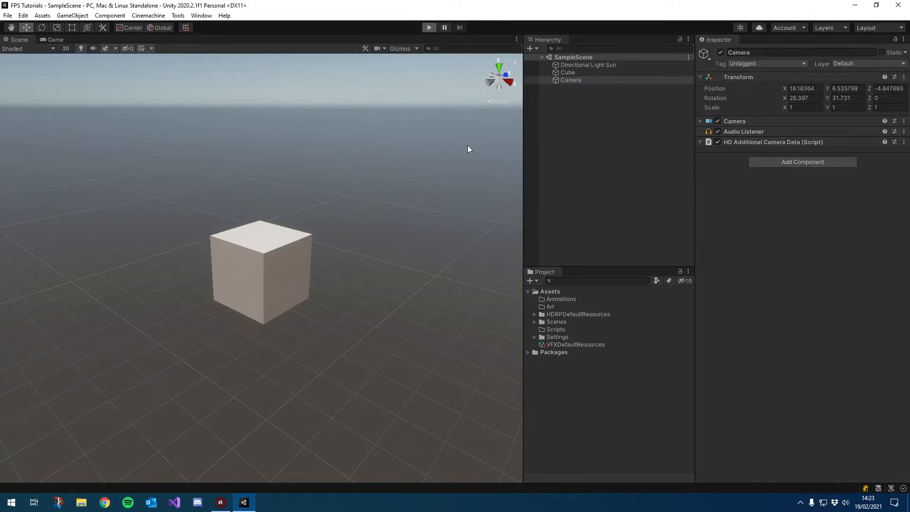
{"action": "left_click", "coordinate": [429, 28]}
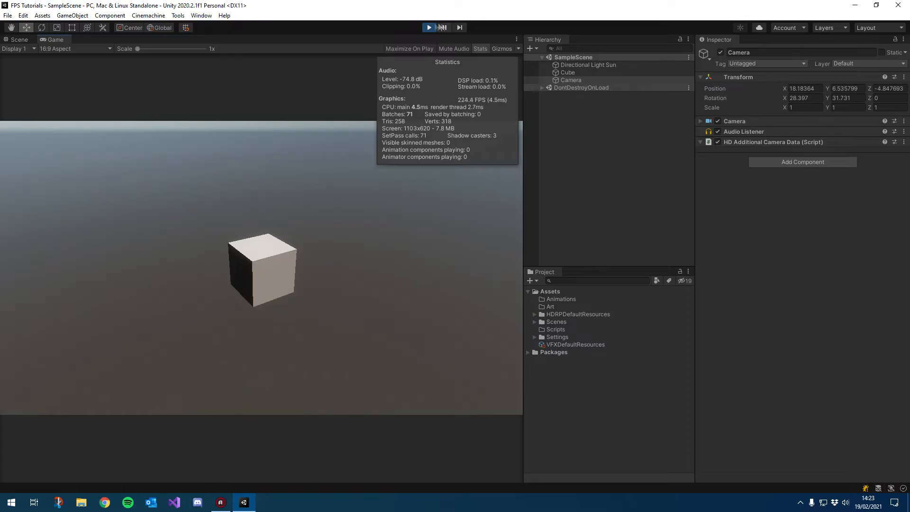
{"action": "left_click", "coordinate": [429, 28]}
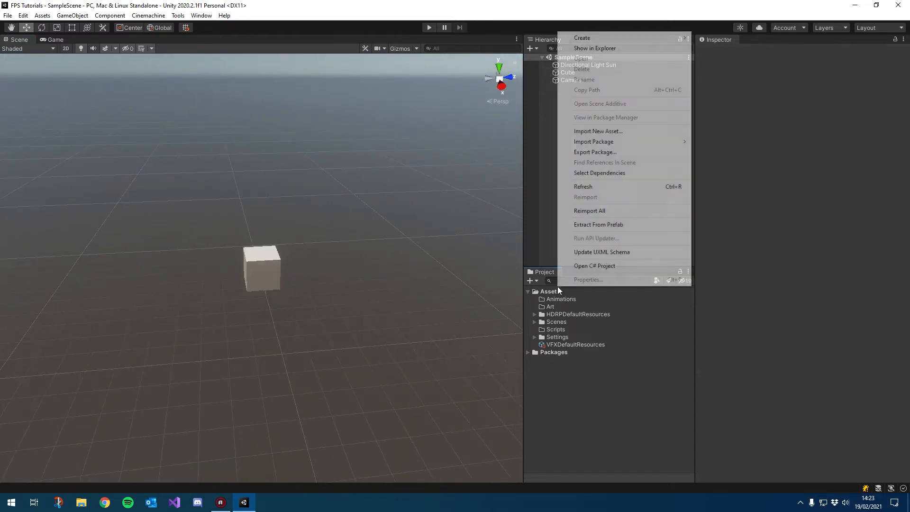
{"action": "mouse_move", "coordinate": [583, 38]}
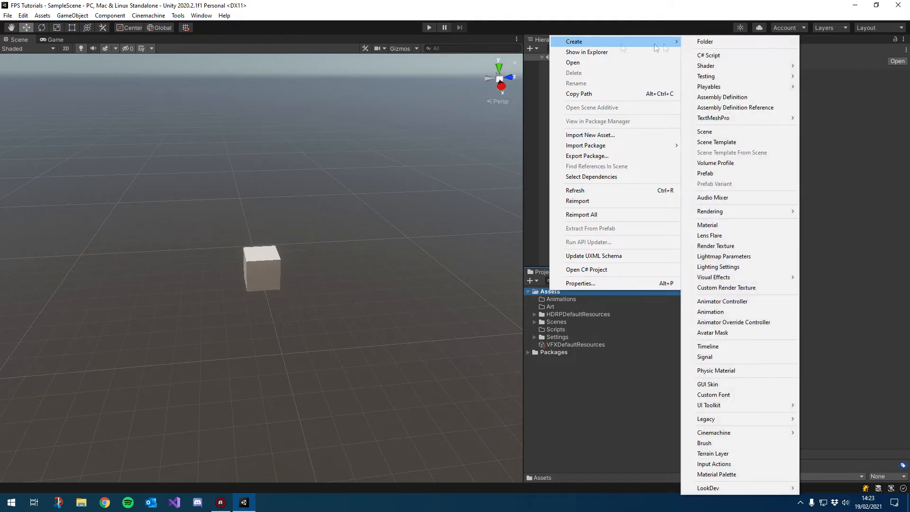
Create a new Assets folder named Defaults
{"action": "left_click", "coordinate": [705, 41]}
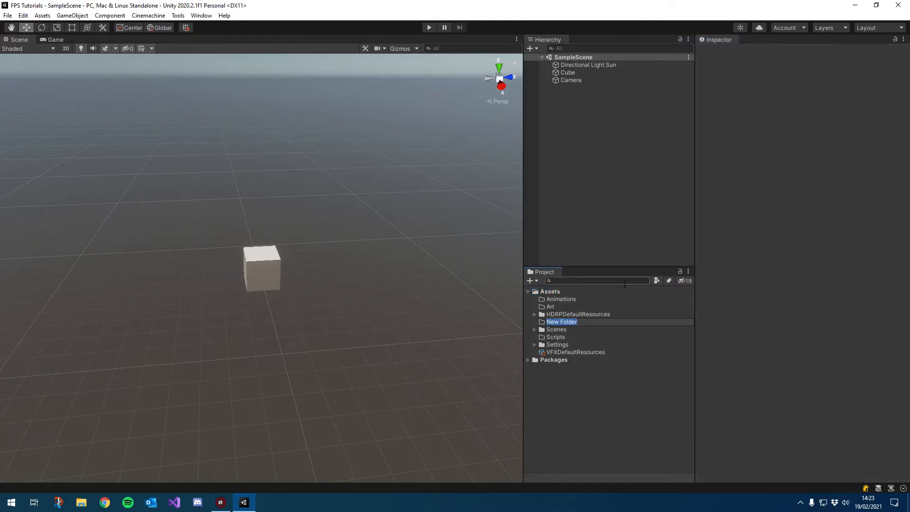
{"action": "type", "text": "Defaults"}
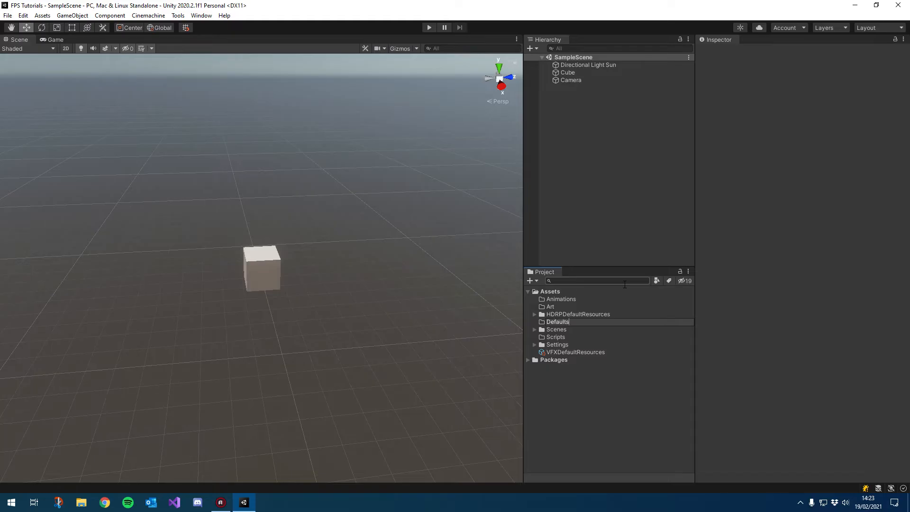
{"action": "left_click", "coordinate": [557, 314]}
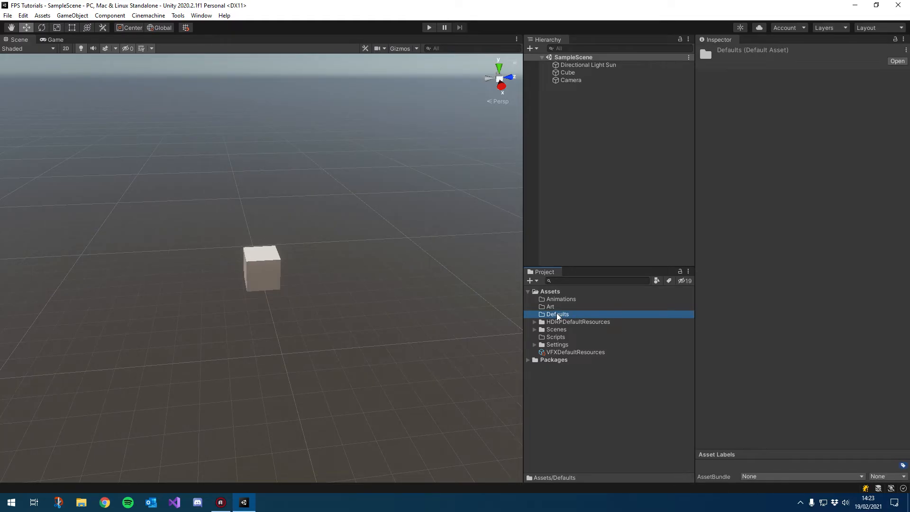
Create an HDRP/Lit material named mat_ProBuilder in Defaults, leaving its base colour white
{"action": "right_click", "coordinate": [557, 314]}
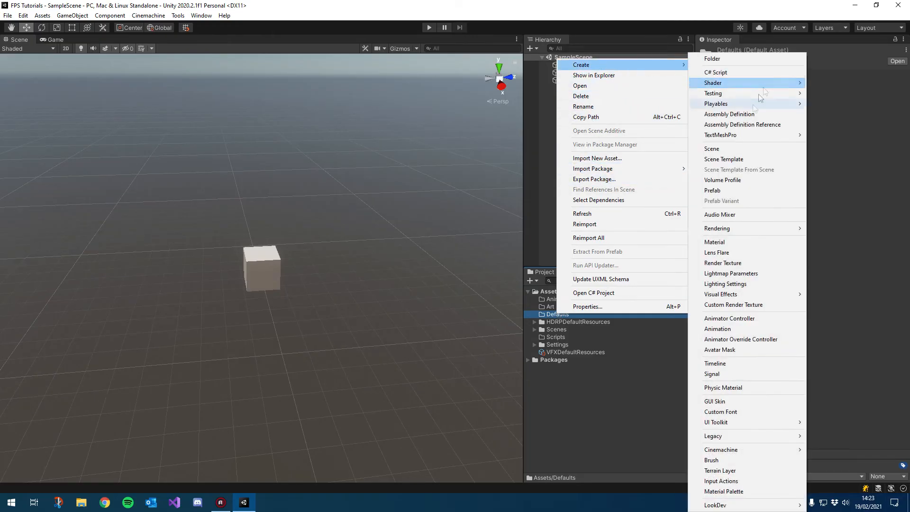
{"action": "left_click", "coordinate": [715, 242]}
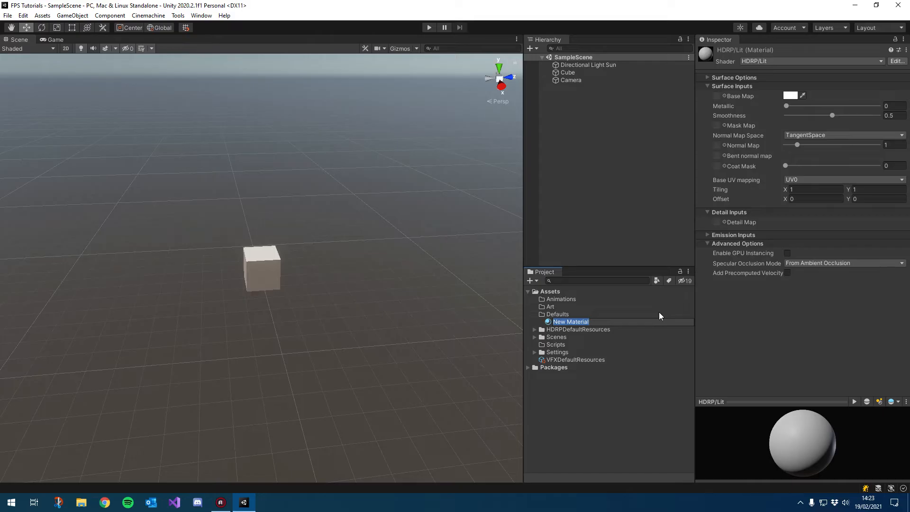
{"action": "type", "text": "mat_"}
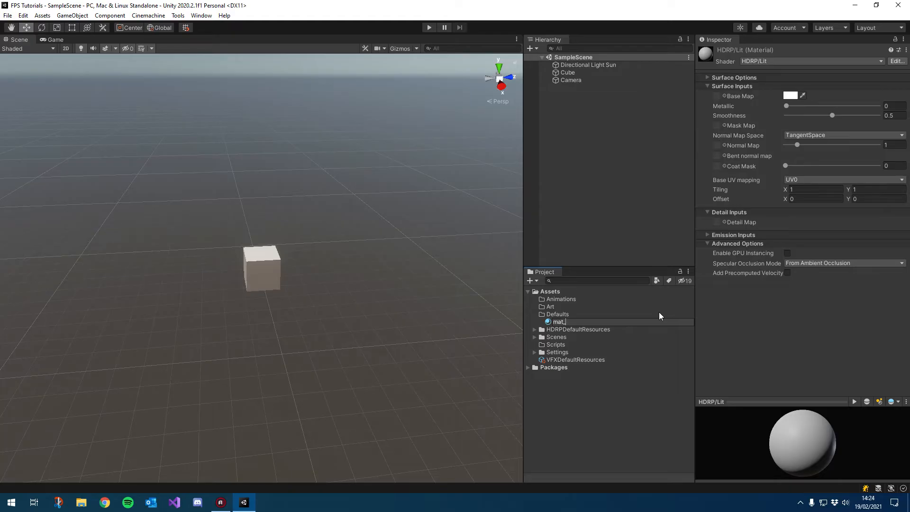
{"action": "type", "text": "ProBuilder"}
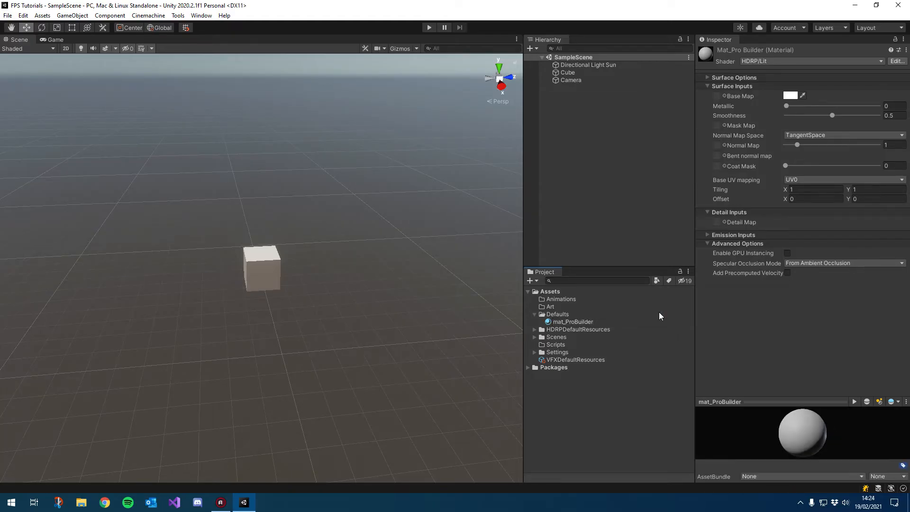
{"action": "left_click", "coordinate": [573, 322]}
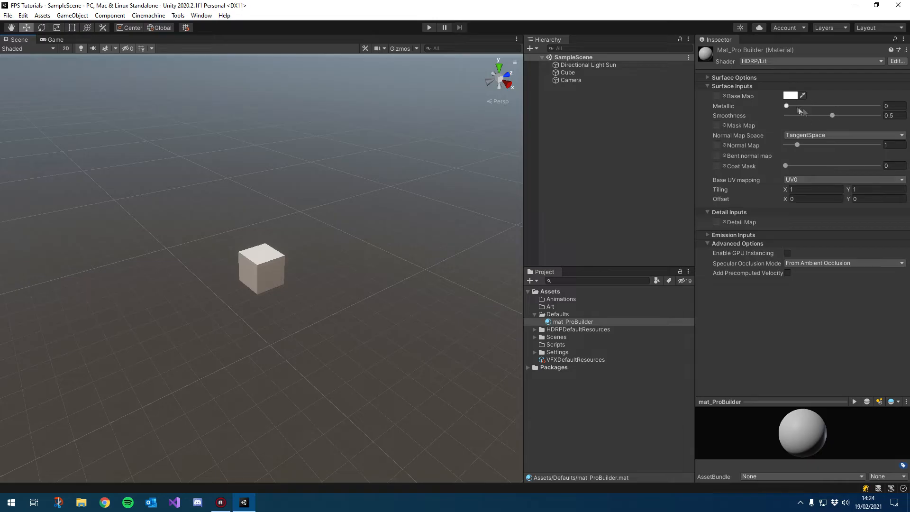
{"action": "left_click", "coordinate": [791, 95]}
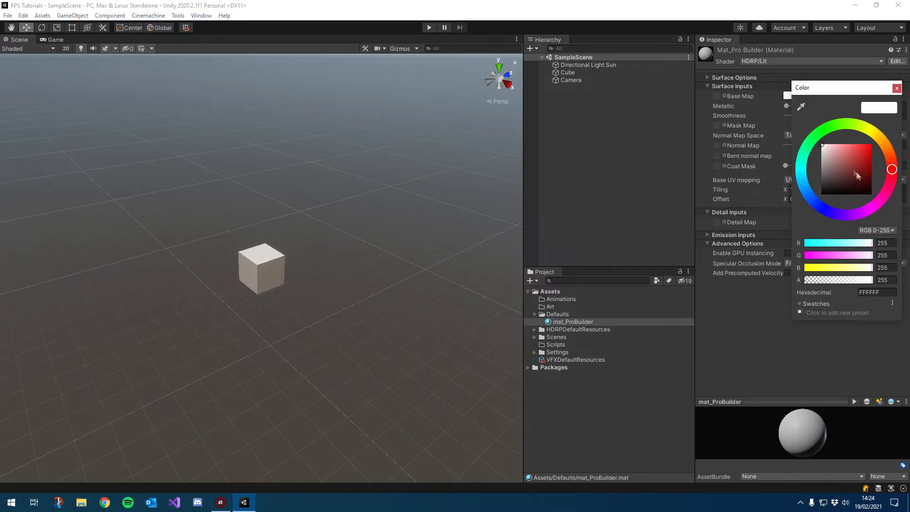
{"action": "left_click", "coordinate": [897, 87]}
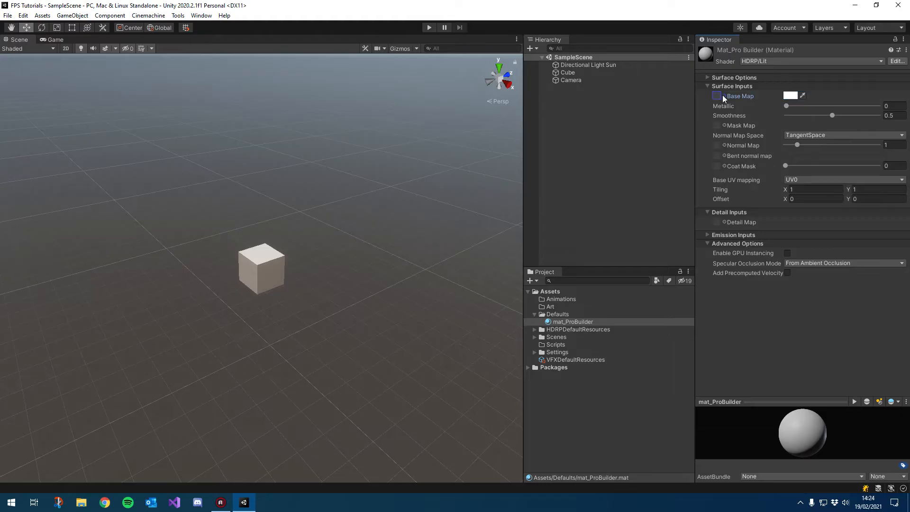
Assign the GridBox_Default package texture as mat_ProBuilder's Base Map via the texture picker
{"action": "left_click", "coordinate": [717, 96]}
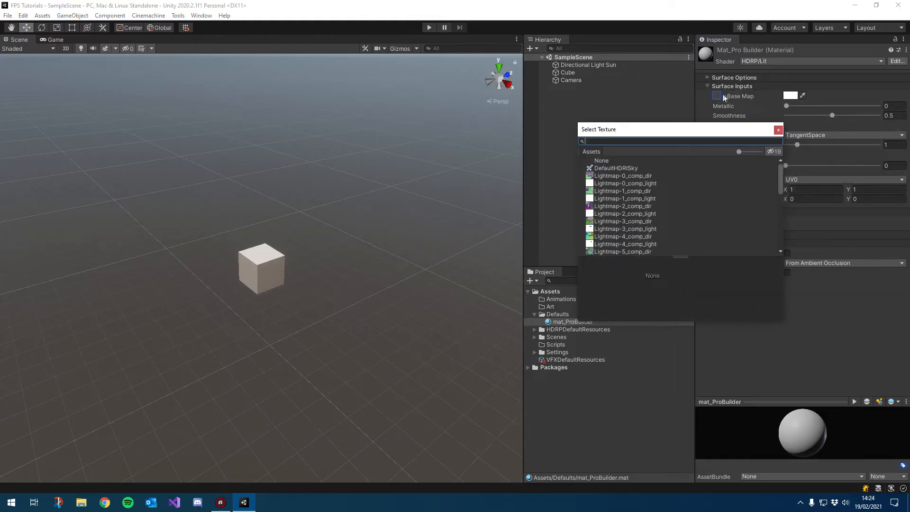
{"action": "mouse_move", "coordinate": [745, 134]}
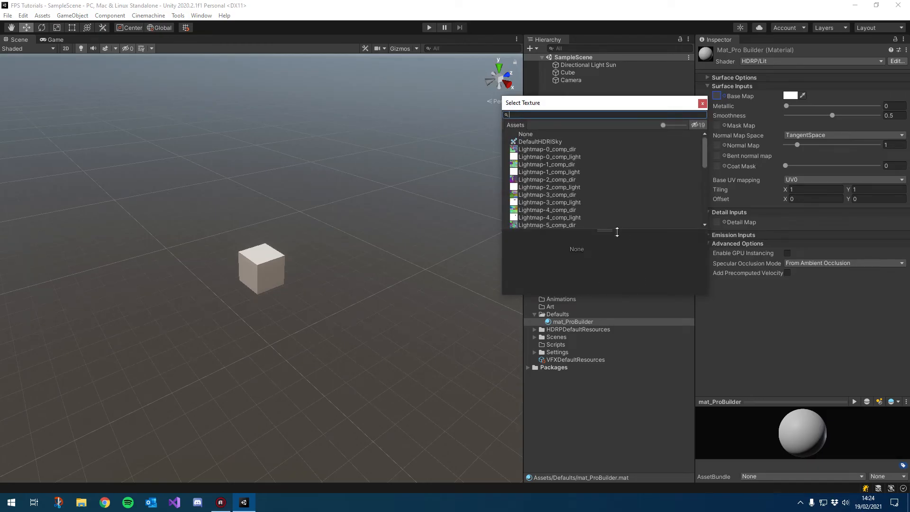
{"action": "scroll", "scroll_direction": "down", "scroll_amount": 3}
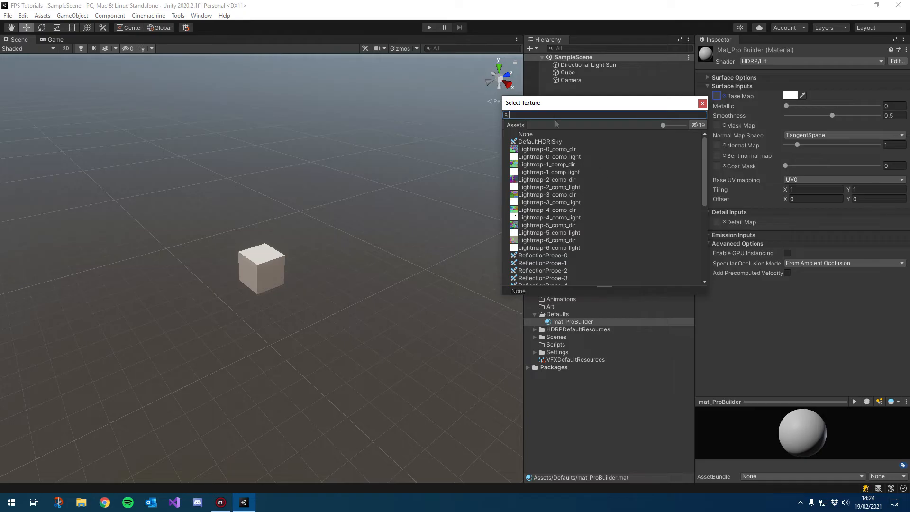
{"action": "mouse_move", "coordinate": [700, 128]}
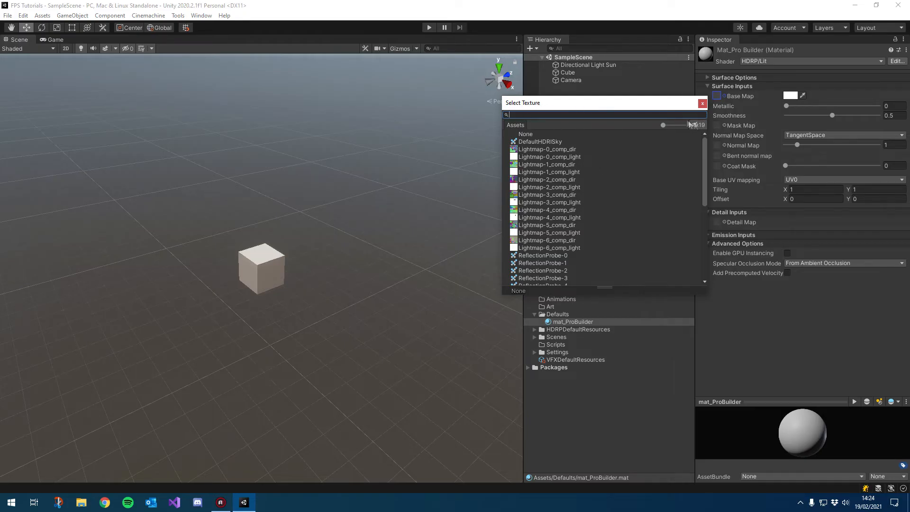
{"action": "left_click", "coordinate": [694, 125]}
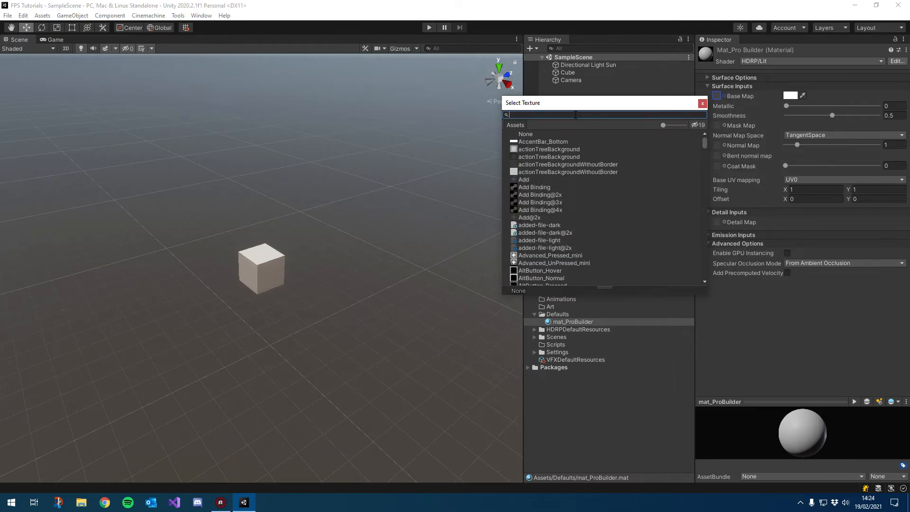
{"action": "type", "text": "grod"}
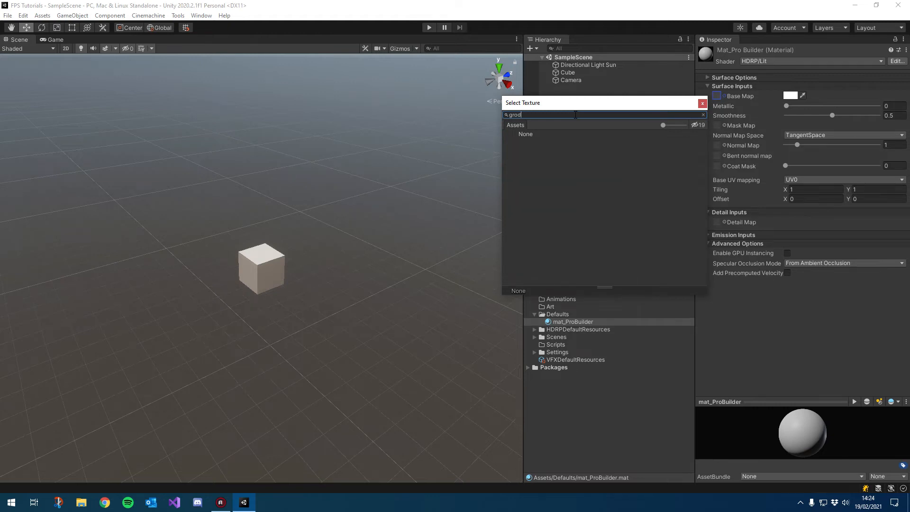
{"action": "type", "text": "gri"}
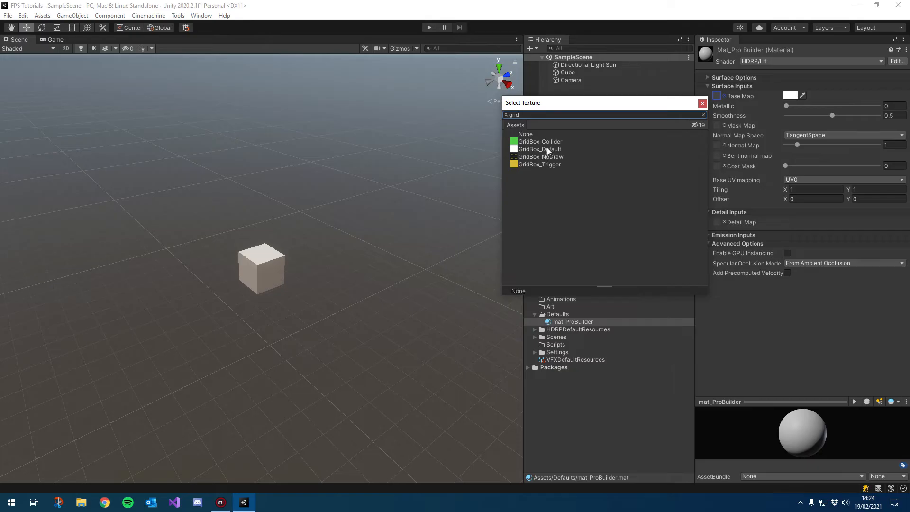
{"action": "left_click", "coordinate": [540, 149]}
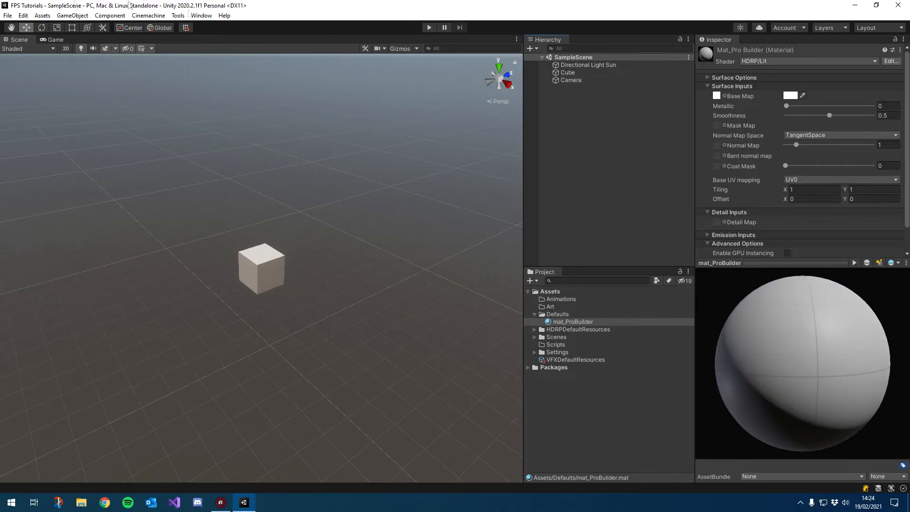
In Preferences > ProBuilder, set the default shape material to mat_ProBuilder and close Preferences
{"action": "left_click", "coordinate": [23, 15]}
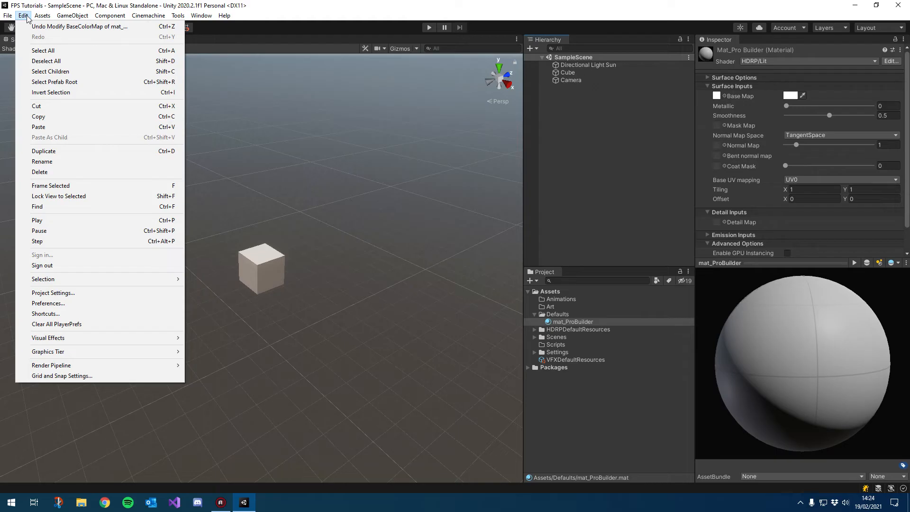
{"action": "left_click", "coordinate": [52, 293]}
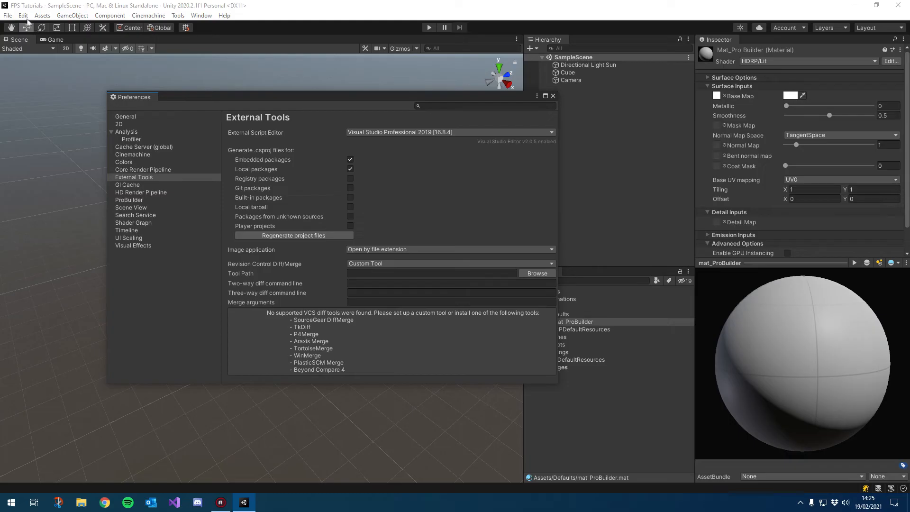
{"action": "left_click", "coordinate": [23, 15]}
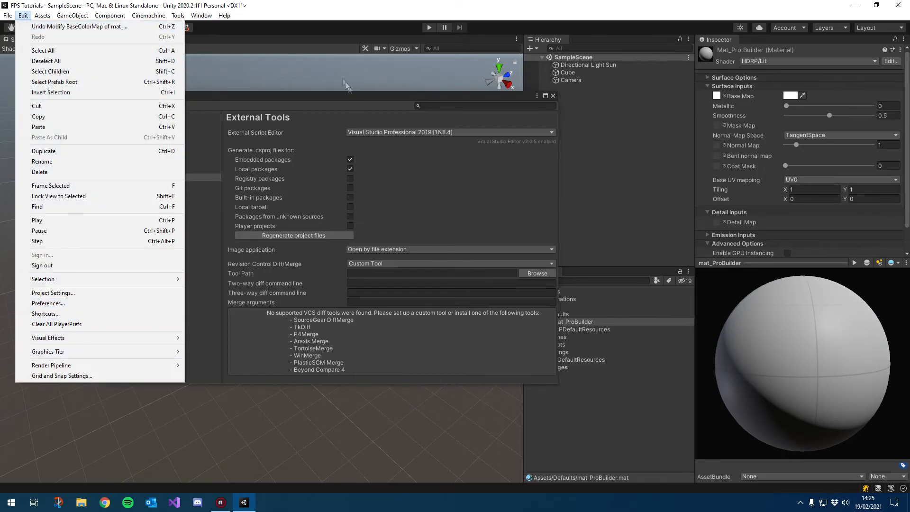
{"action": "left_click", "coordinate": [47, 303]}
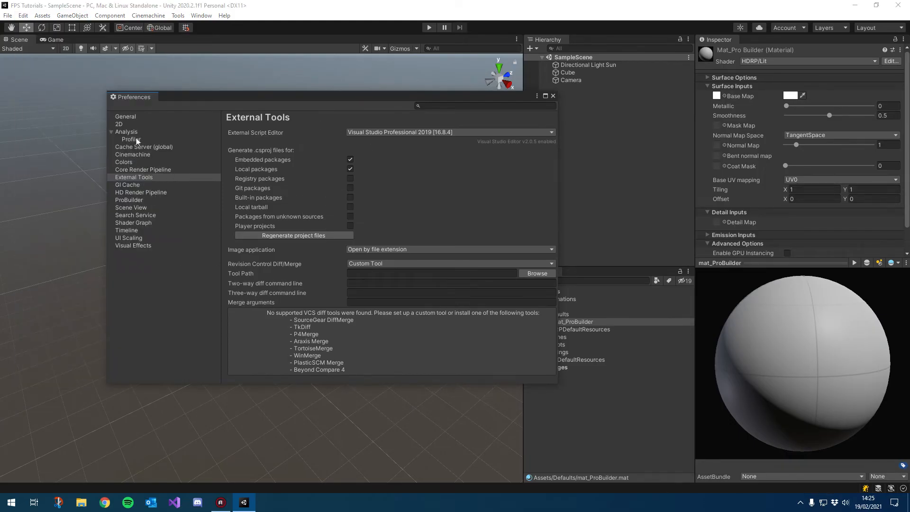
{"action": "left_click", "coordinate": [129, 200]}
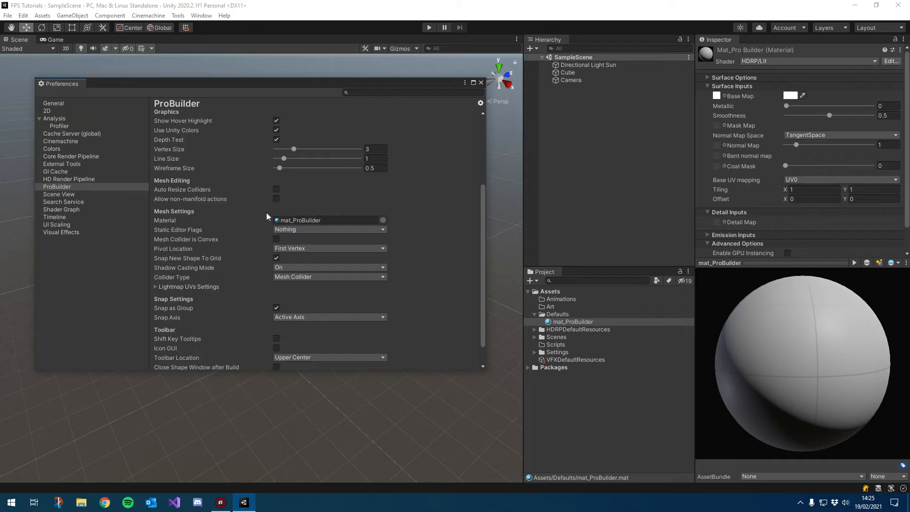
{"action": "left_click", "coordinate": [481, 82]}
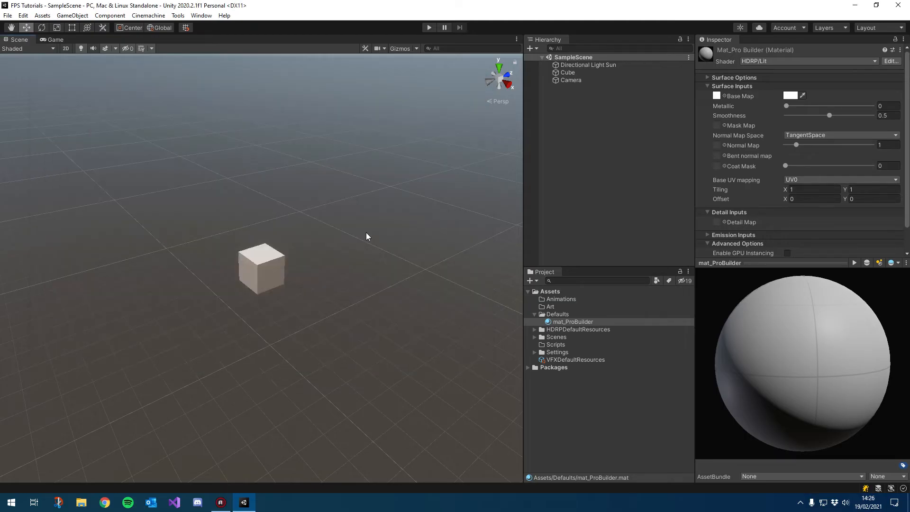
{"action": "mouse_move", "coordinate": [599, 319]}
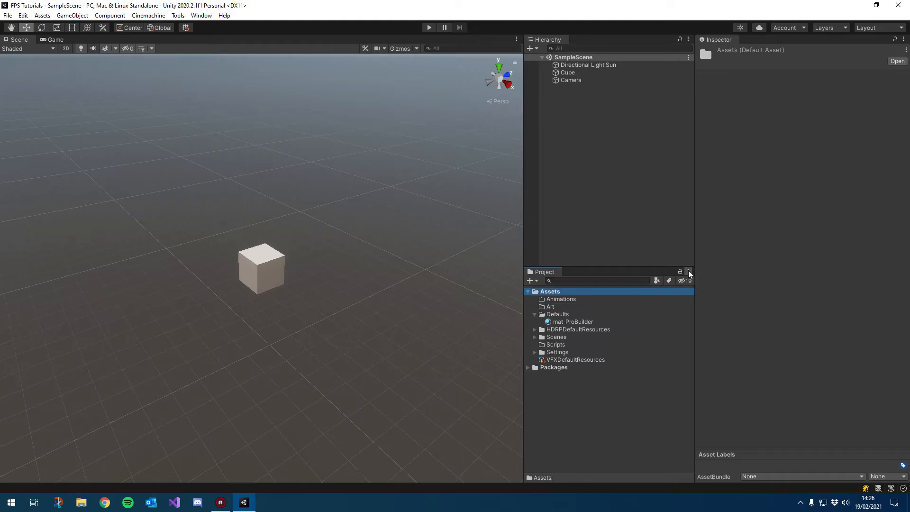
Preview mat_ProBuilder under Assets, collapse Defaults, and select the Cube in the scene
{"action": "left_click", "coordinate": [688, 273]}
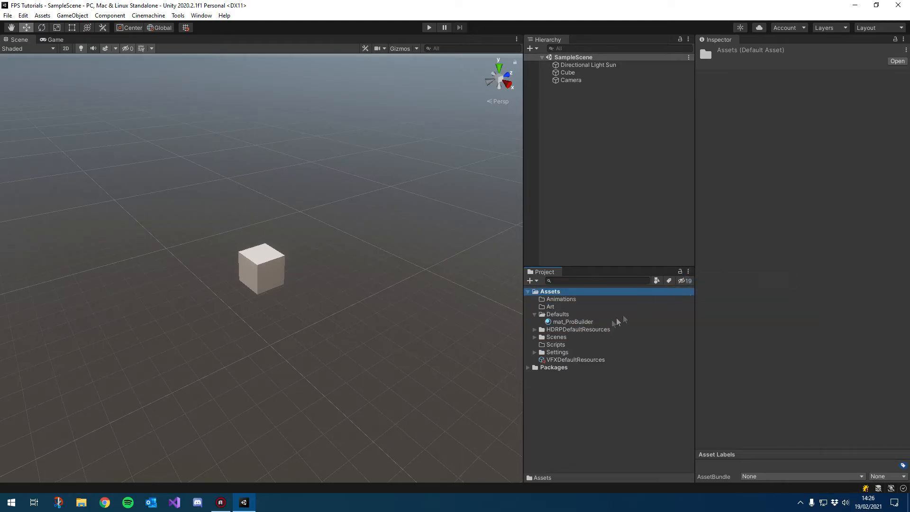
{"action": "left_click", "coordinate": [574, 321]}
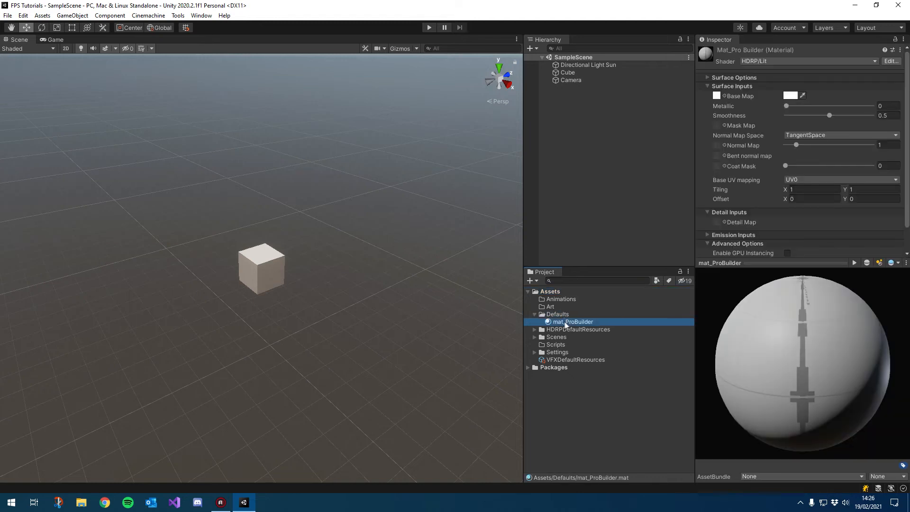
{"action": "left_click", "coordinate": [557, 314]}
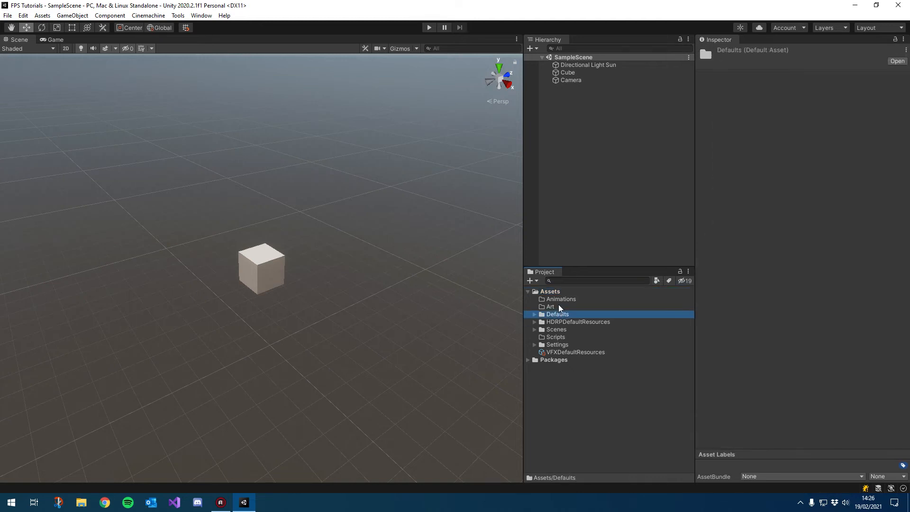
{"action": "left_click", "coordinate": [555, 337]}
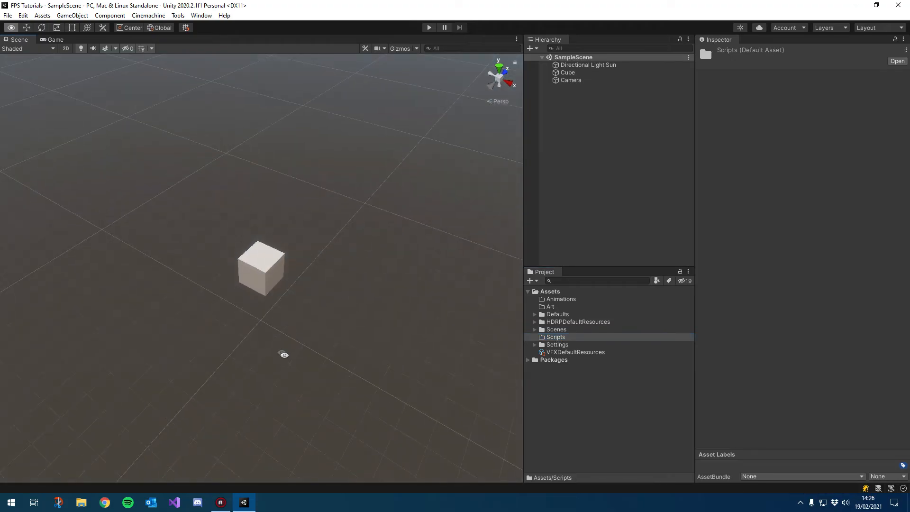
{"action": "left_click", "coordinate": [261, 268]}
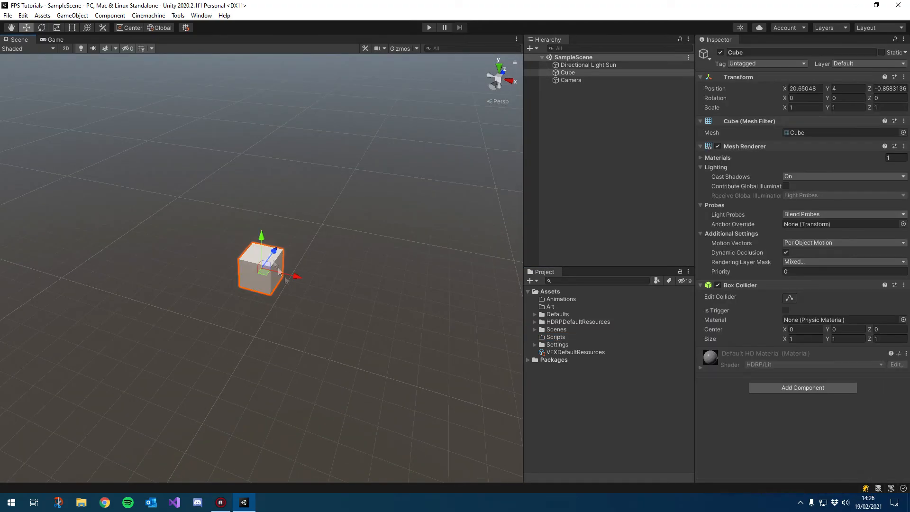
Delete the old cube and build a 100 x 1 x 100 ProBuilder cube floor via New Shape
{"action": "key", "text": "Delete"}
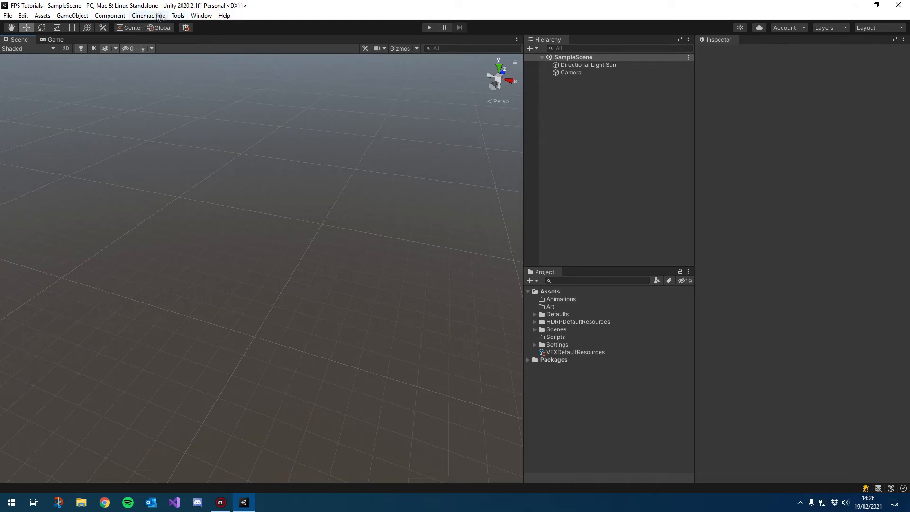
{"action": "left_click", "coordinate": [177, 15]}
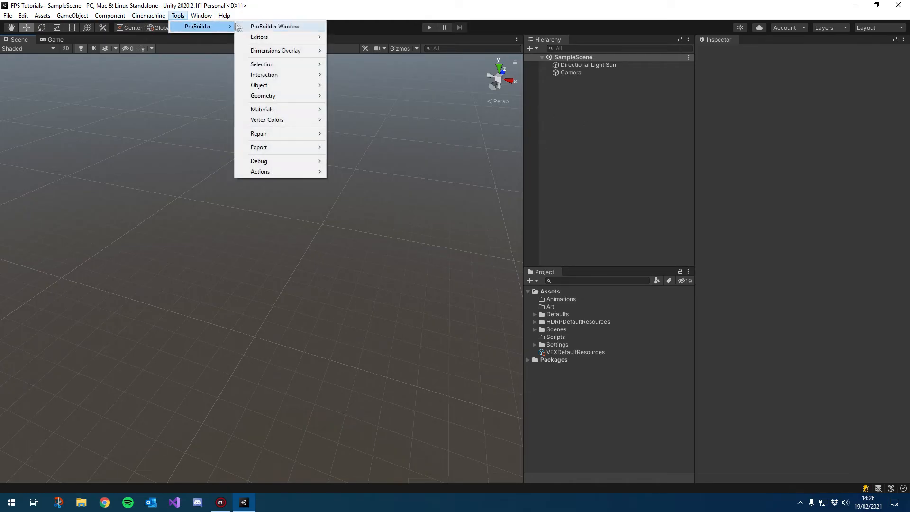
{"action": "left_click", "coordinate": [275, 27]}
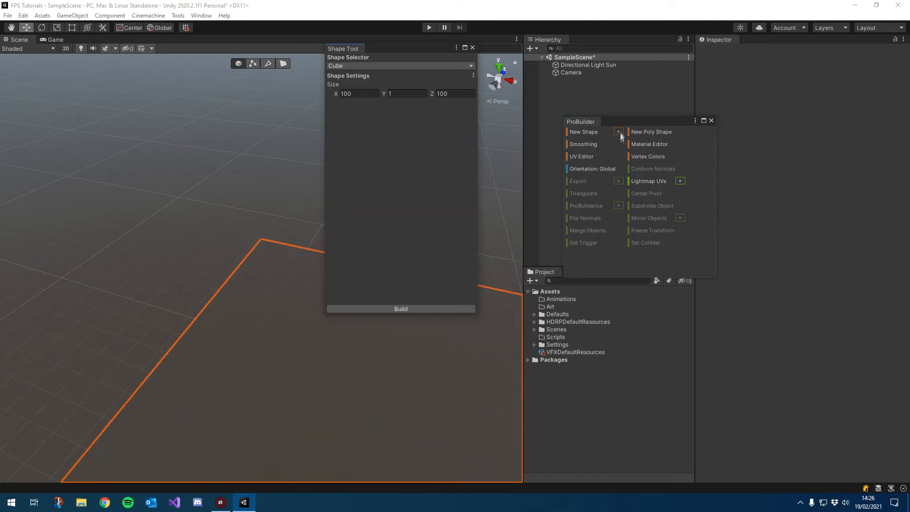
{"action": "left_click", "coordinate": [583, 132]}
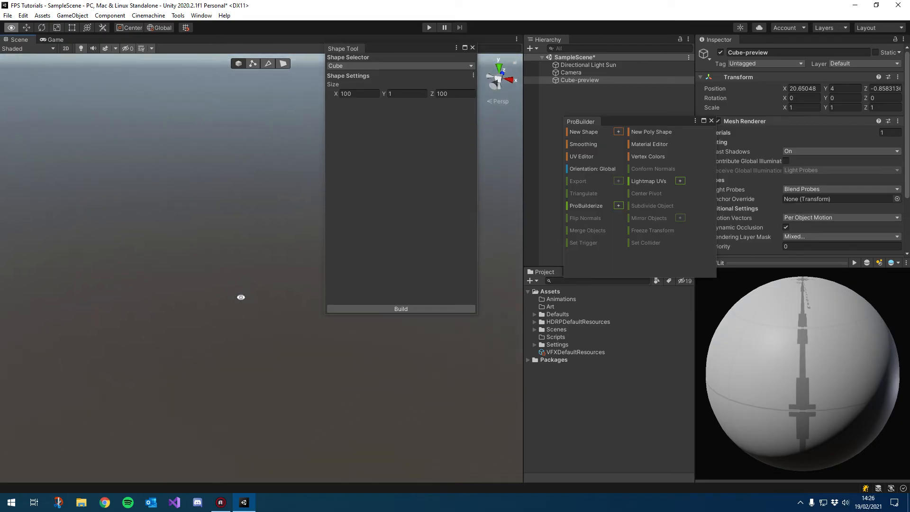
{"action": "left_click", "coordinate": [400, 309]}
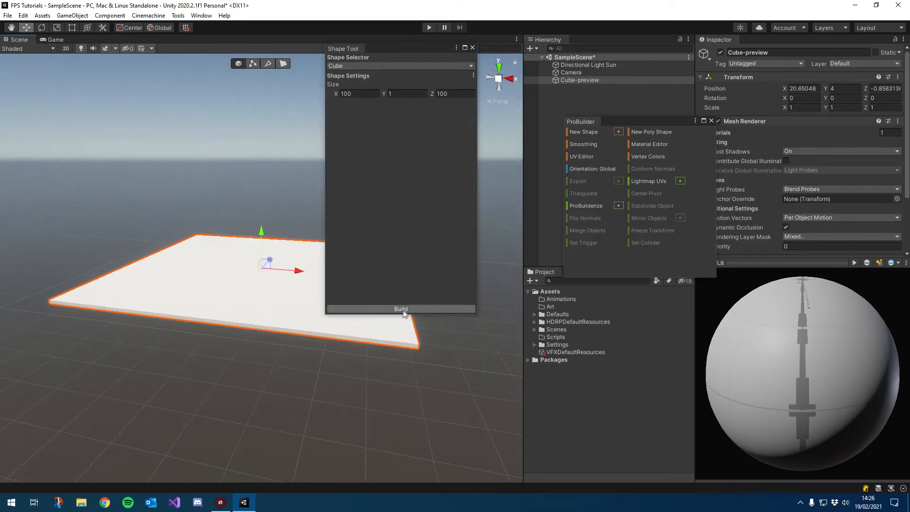
{"action": "left_click", "coordinate": [400, 308]}
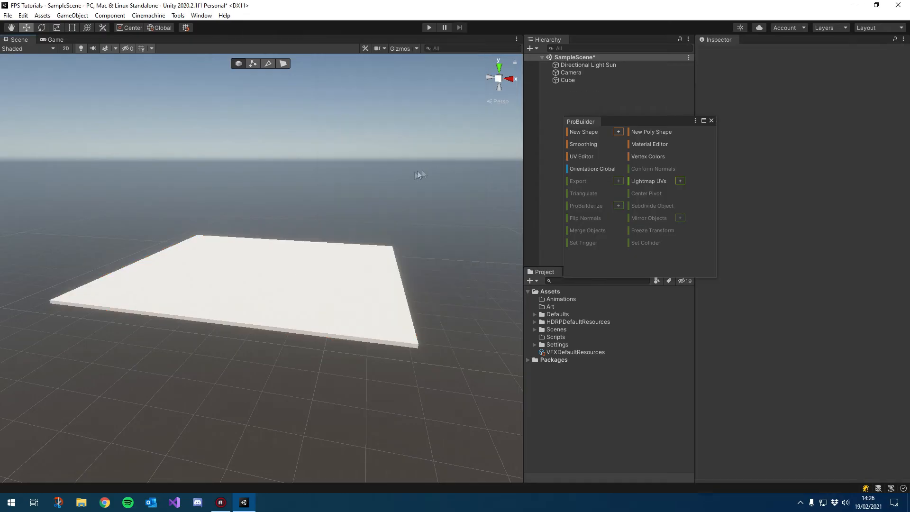
Select the new floor cube, close the ProBuilder window, and bring up the GameObject menu
{"action": "left_click", "coordinate": [565, 80]}
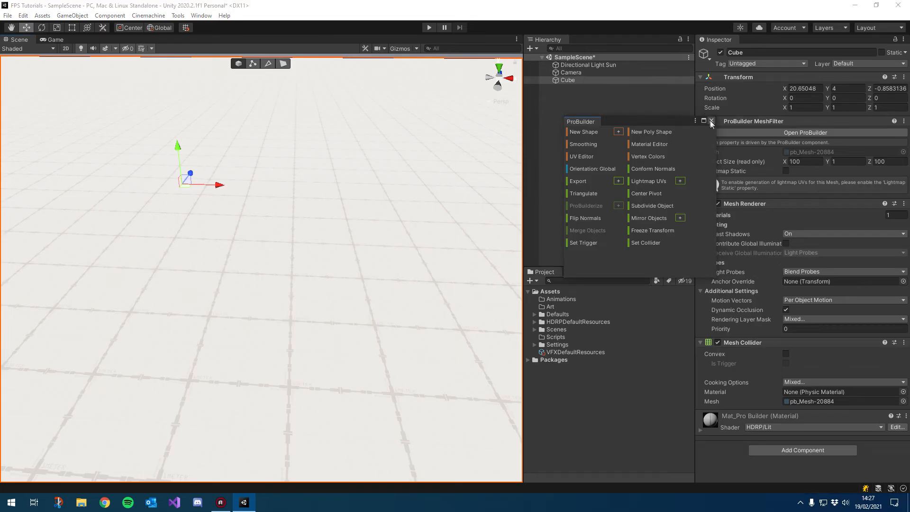
{"action": "left_click", "coordinate": [710, 121]}
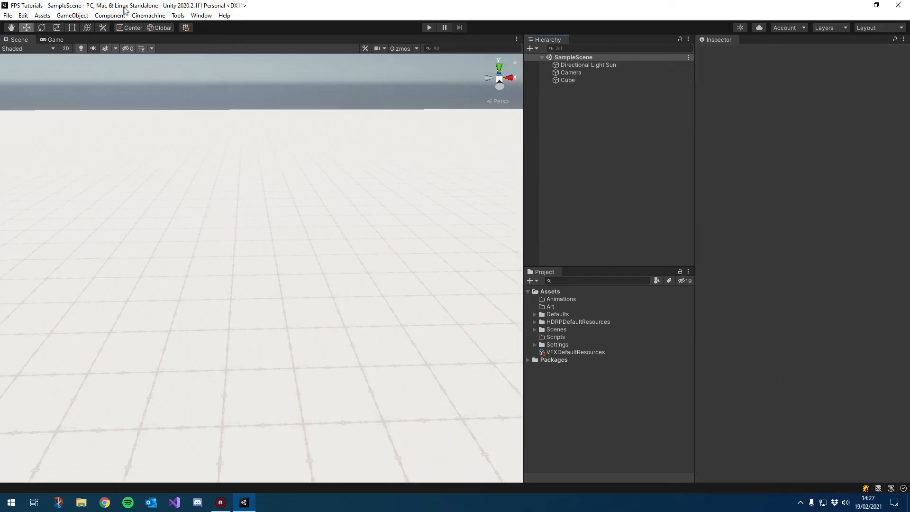
{"action": "left_click", "coordinate": [72, 15]}
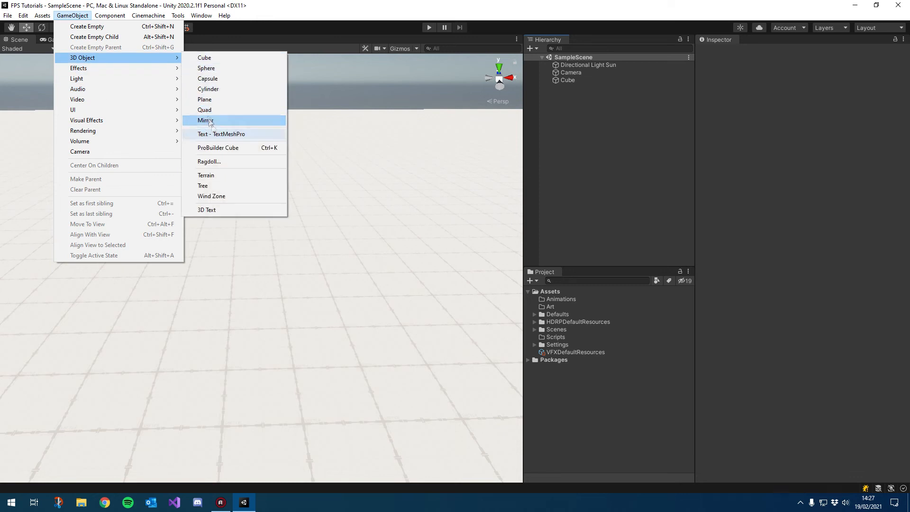
Add a Capsule above the floor, briefly toggling its Mesh Renderer off and back on
{"action": "left_click", "coordinate": [208, 79]}
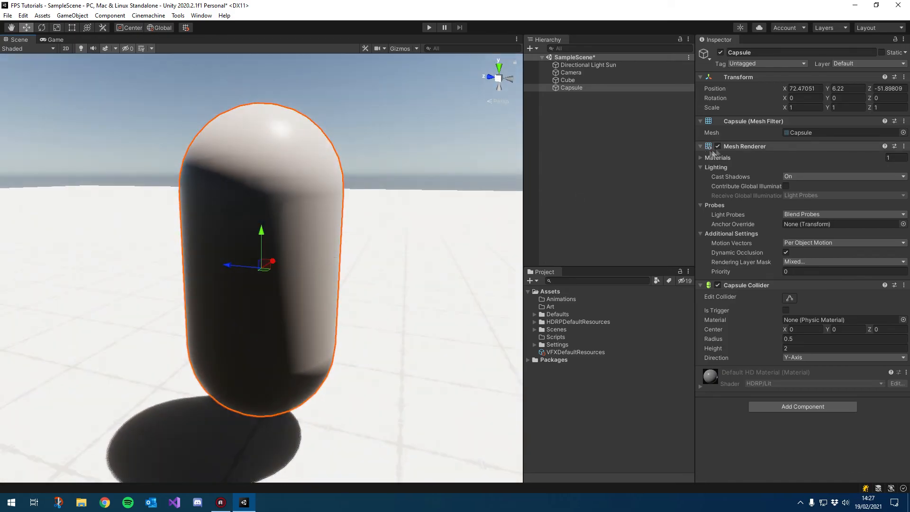
{"action": "left_click", "coordinate": [701, 147]}
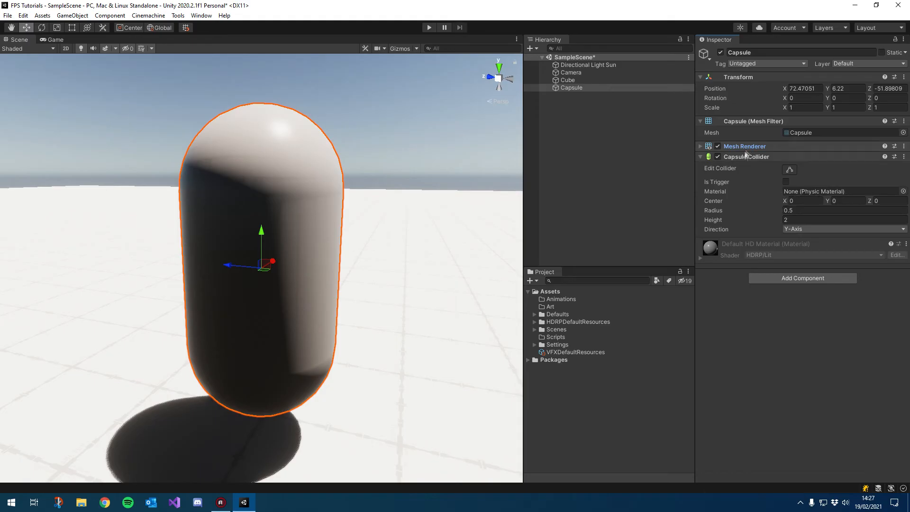
{"action": "left_click", "coordinate": [718, 146]}
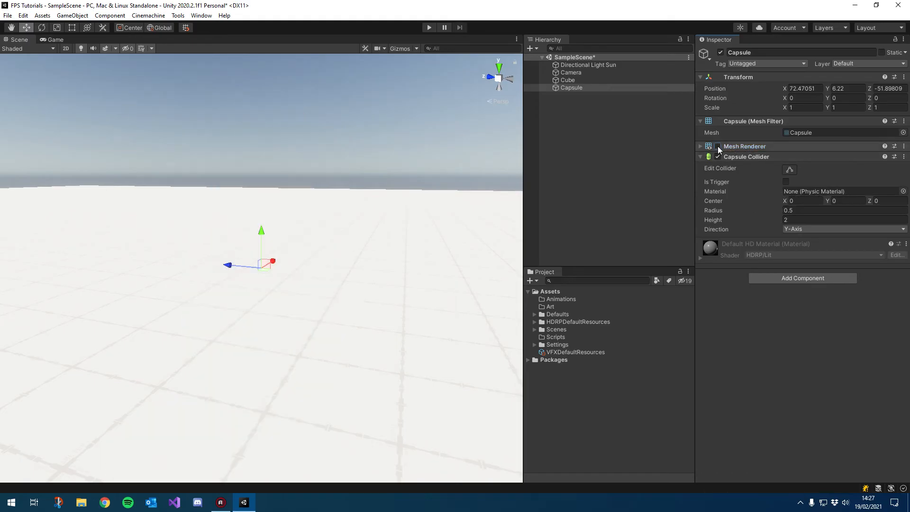
{"action": "left_click", "coordinate": [718, 146]}
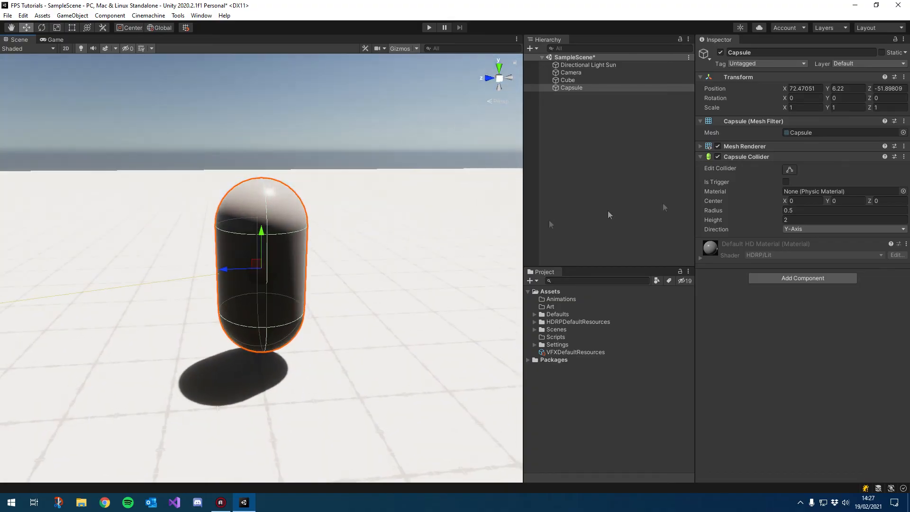
{"action": "mouse_move", "coordinate": [755, 214]}
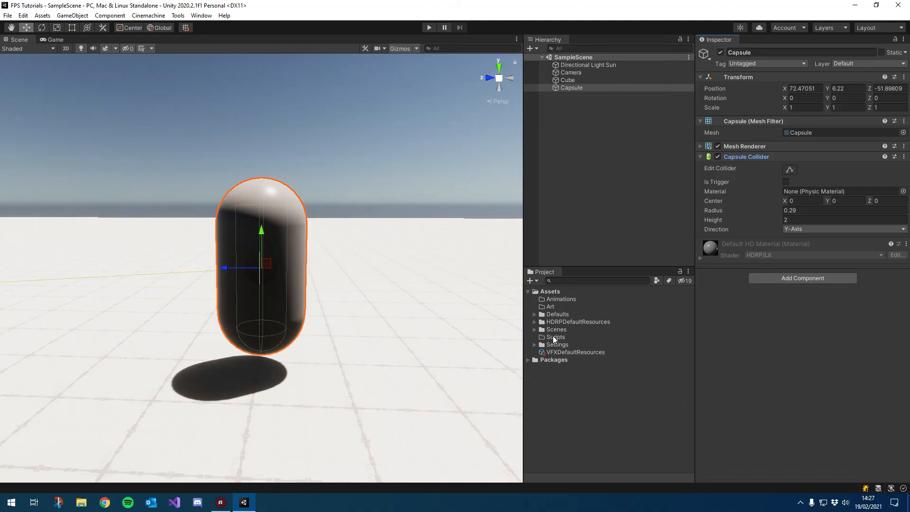
Create a Character folder under Scripts with a new C# script scr_CharacterController
{"action": "right_click", "coordinate": [555, 337]}
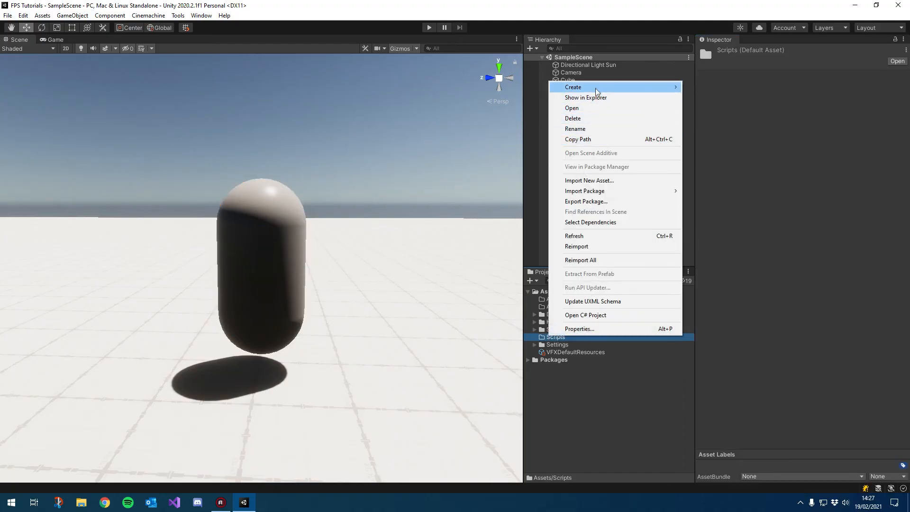
{"action": "left_click", "coordinate": [573, 88]}
{"action": "type", "text": "Character"}
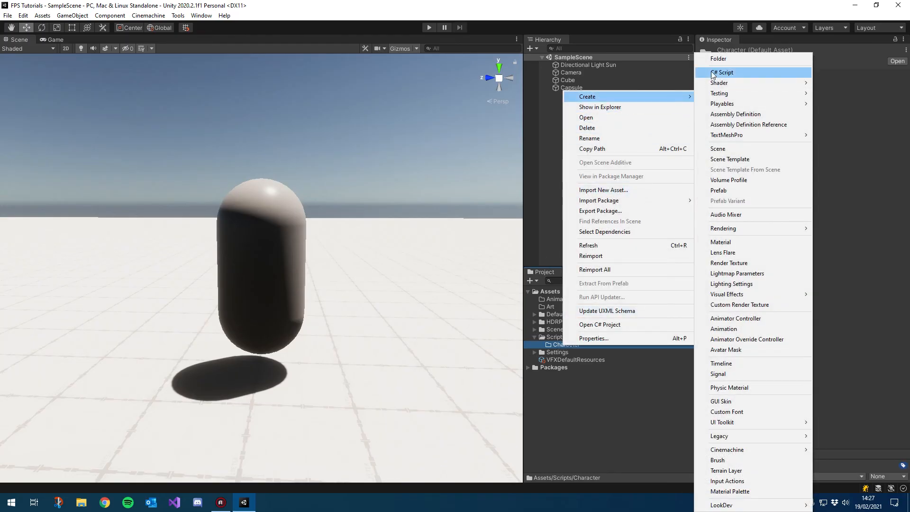
{"action": "left_click", "coordinate": [723, 72]}
{"action": "type", "text": "scr"}
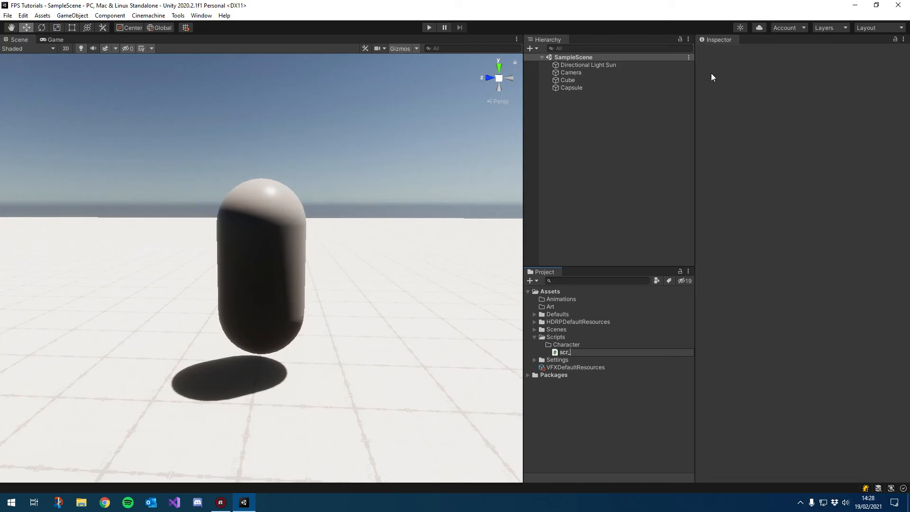
{"action": "type", "text": "CharacterControl"}
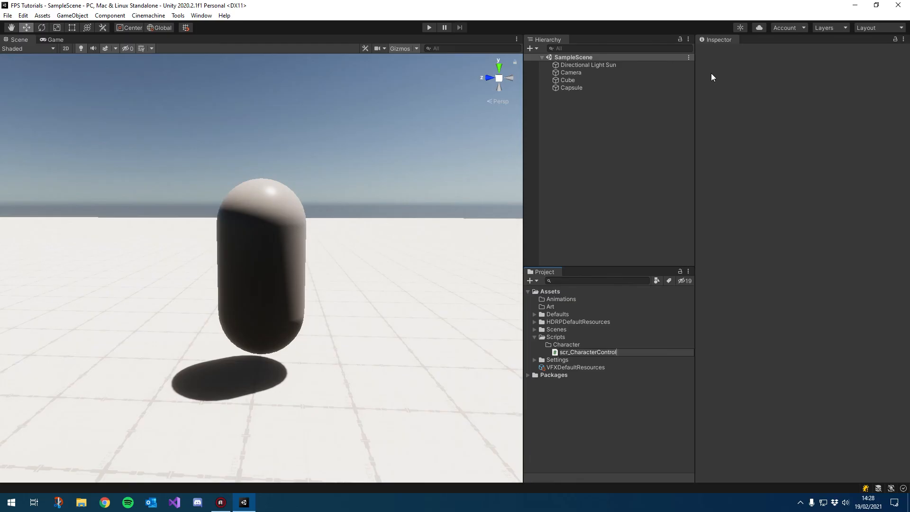
{"action": "left_click", "coordinate": [588, 351]}
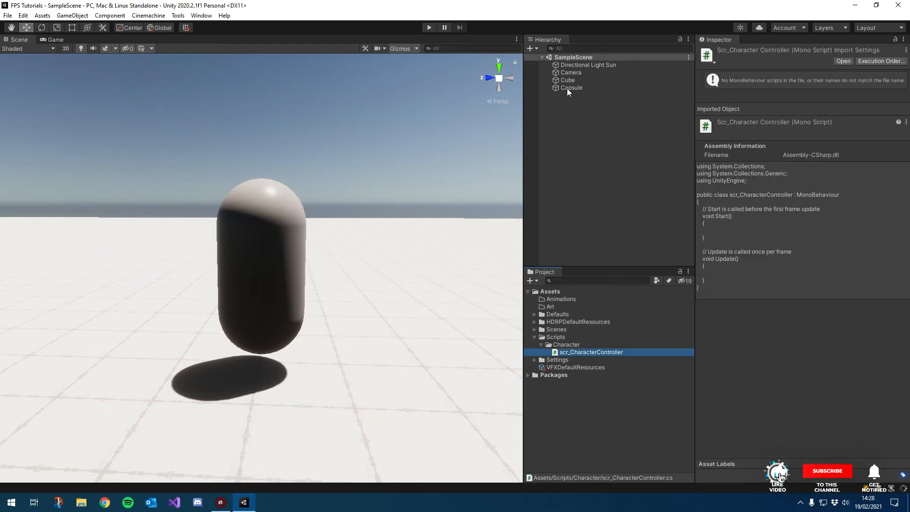
Rename the capsule to Player and attach the scr_CharacterController script
{"action": "left_click", "coordinate": [572, 88]}
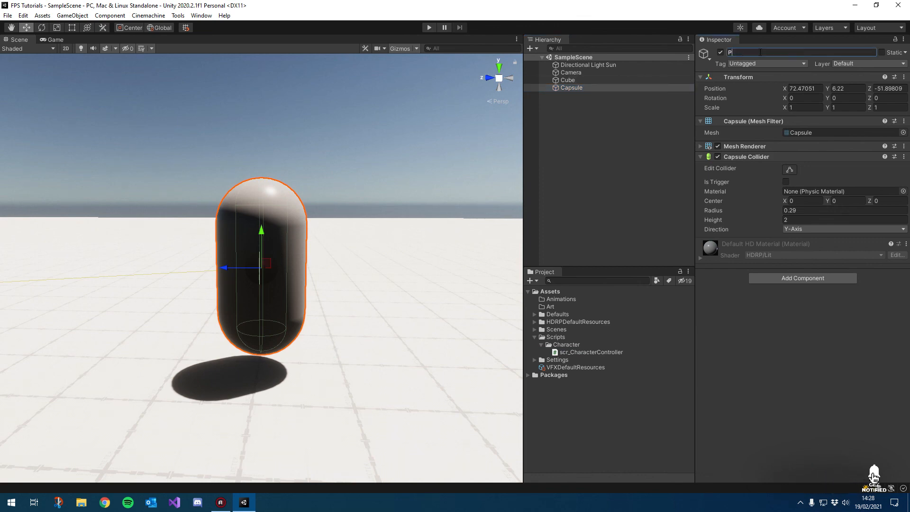
{"action": "type", "text": "Player"}
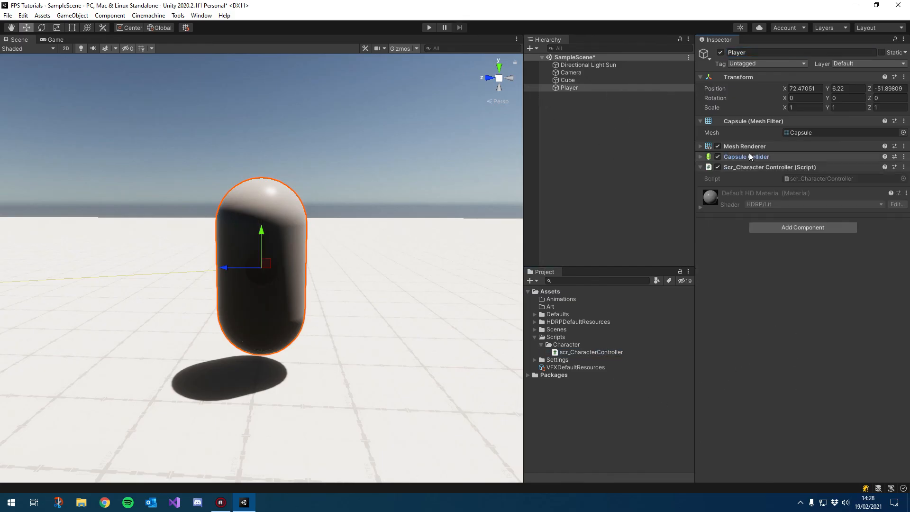
{"action": "left_click", "coordinate": [769, 167]}
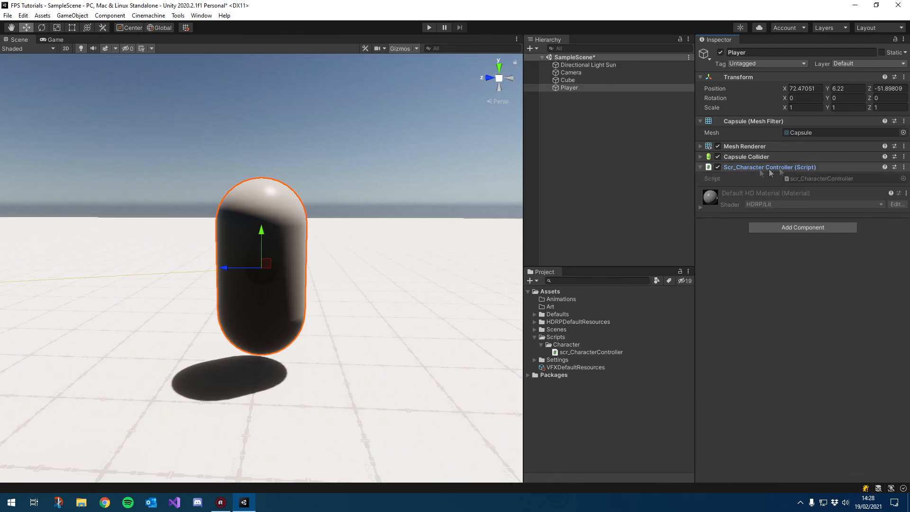
Add a Character Controller component to Player and collapse the Capsule Collider
{"action": "left_click", "coordinate": [802, 227]}
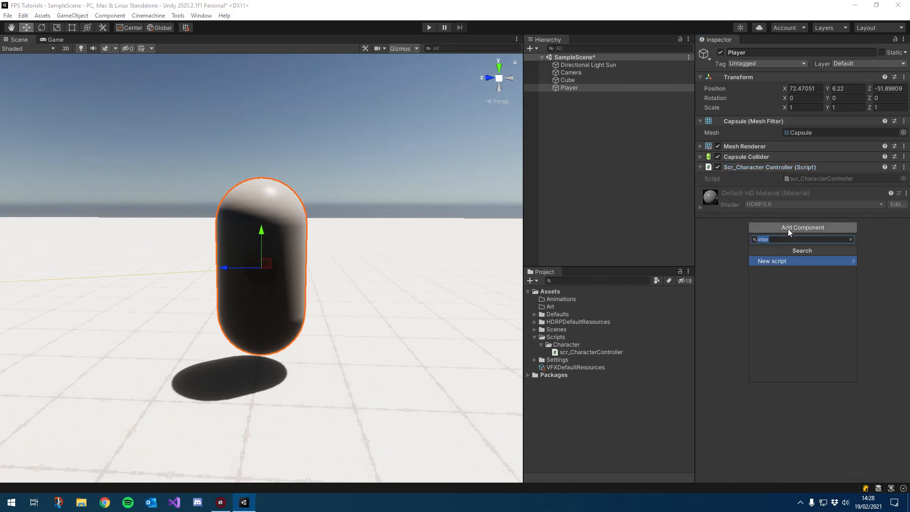
{"action": "type", "text": "character"}
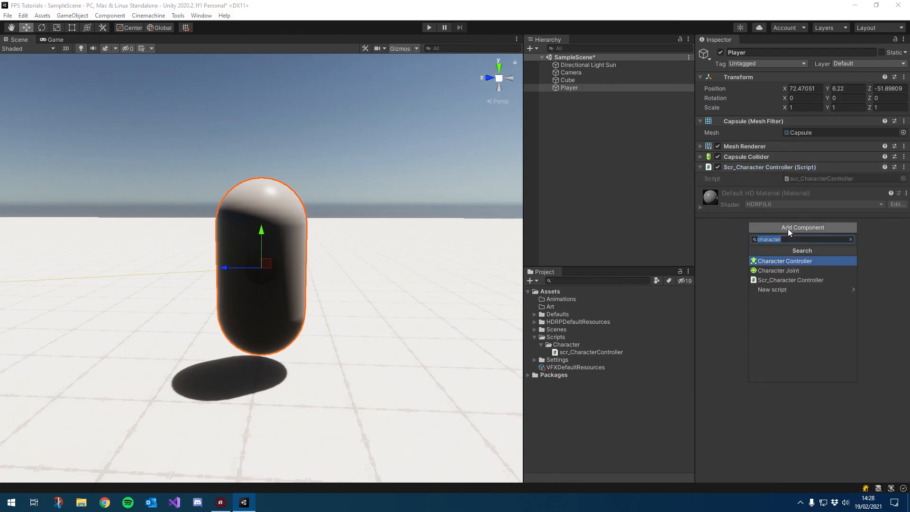
{"action": "left_click", "coordinate": [784, 261]}
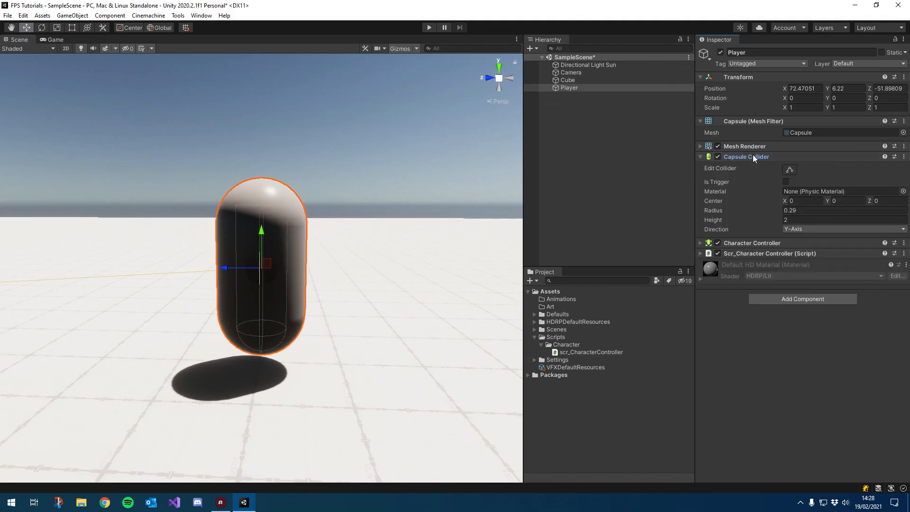
{"action": "left_click", "coordinate": [700, 157]}
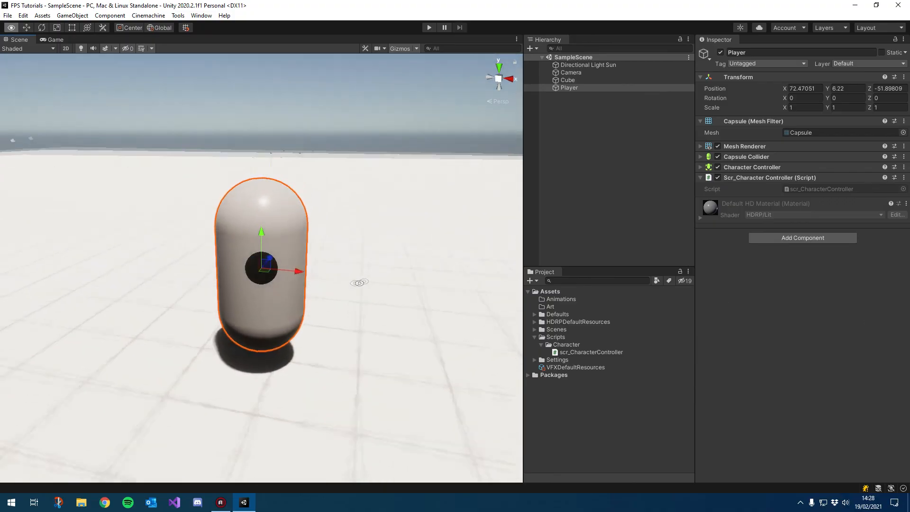
{"action": "left_click_drag", "start_coordinate": [359, 283], "coordinate": [307, 267]}
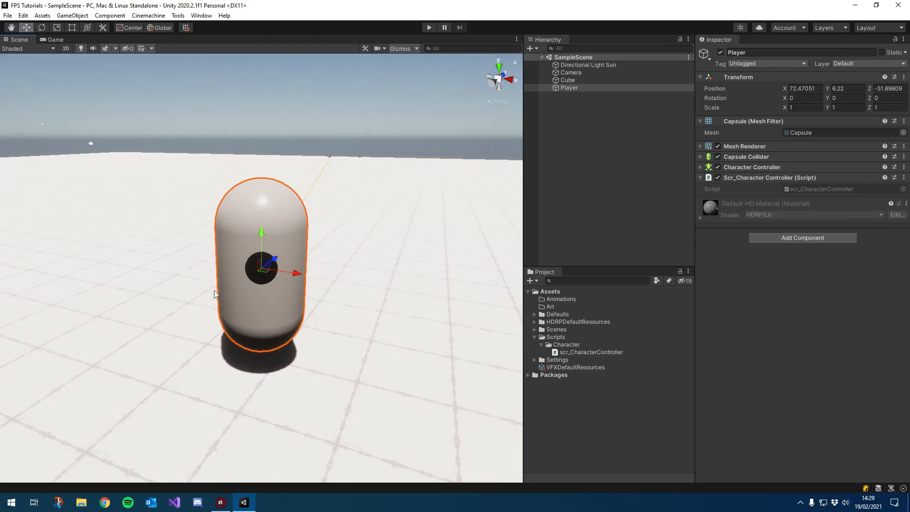
{"action": "mouse_move", "coordinate": [473, 226]}
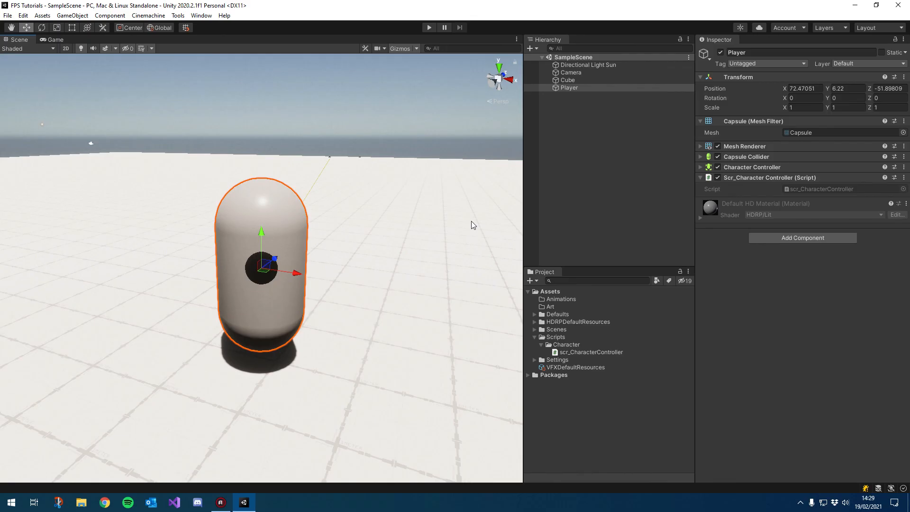
{"action": "mouse_move", "coordinate": [724, 192]}
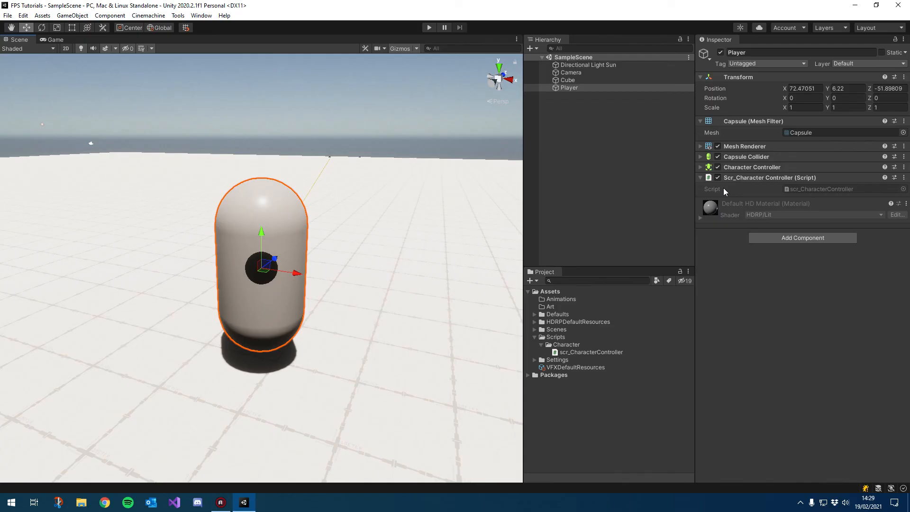